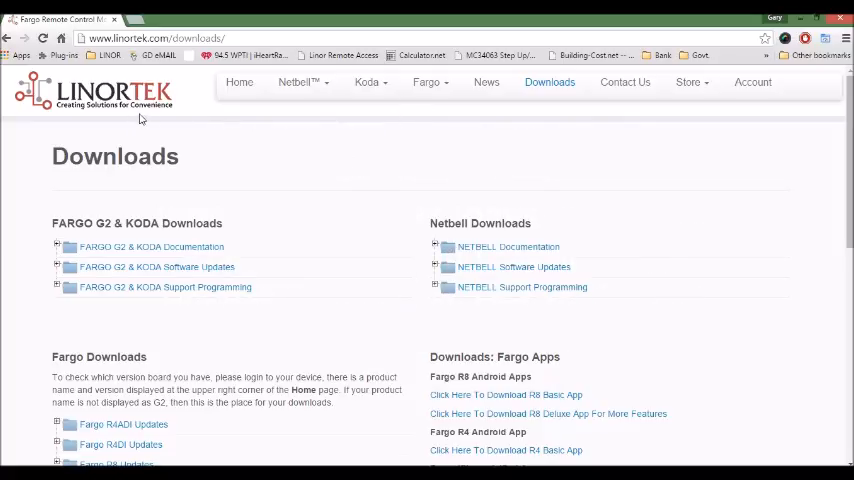
mouse_move(624, 60)
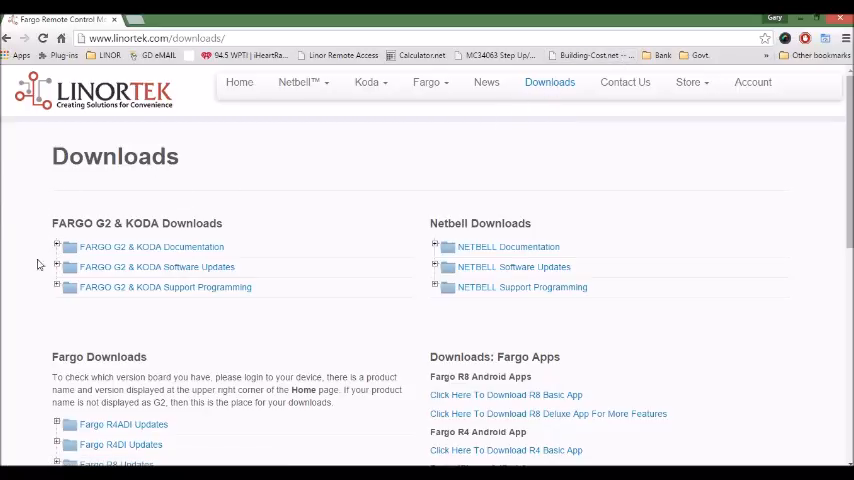
mouse_move(286, 160)
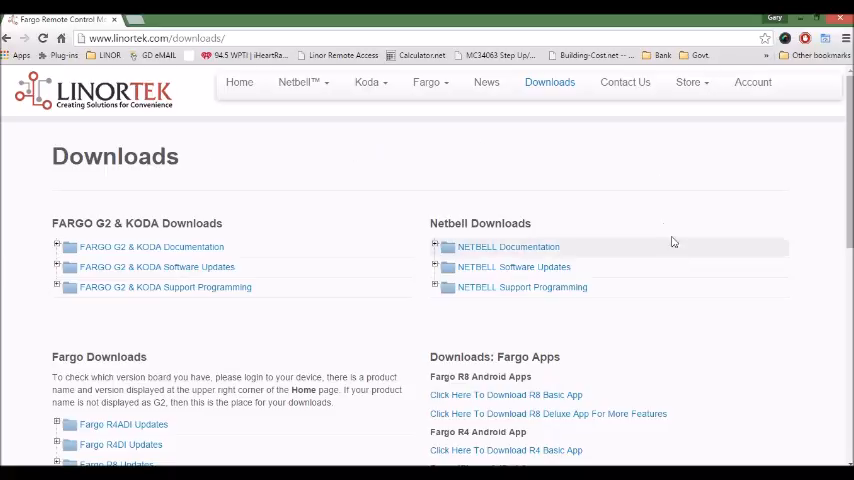
mouse_move(644, 234)
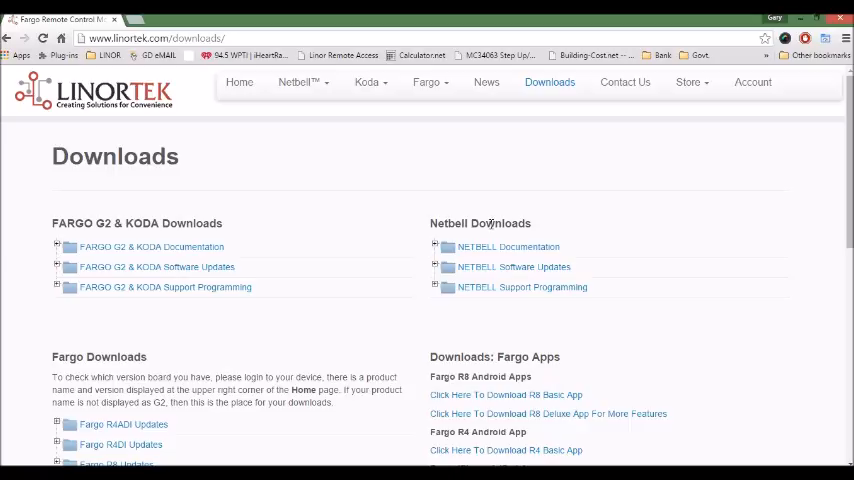
mouse_move(446, 328)
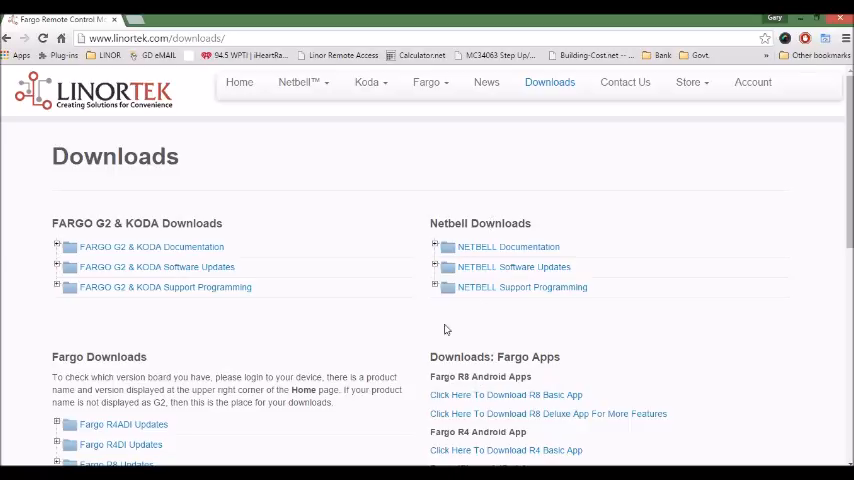
mouse_move(420, 272)
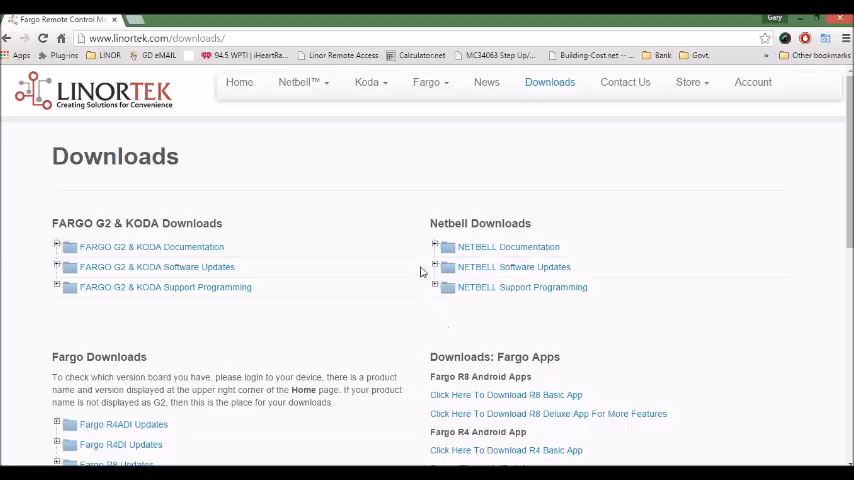
mouse_move(440, 268)
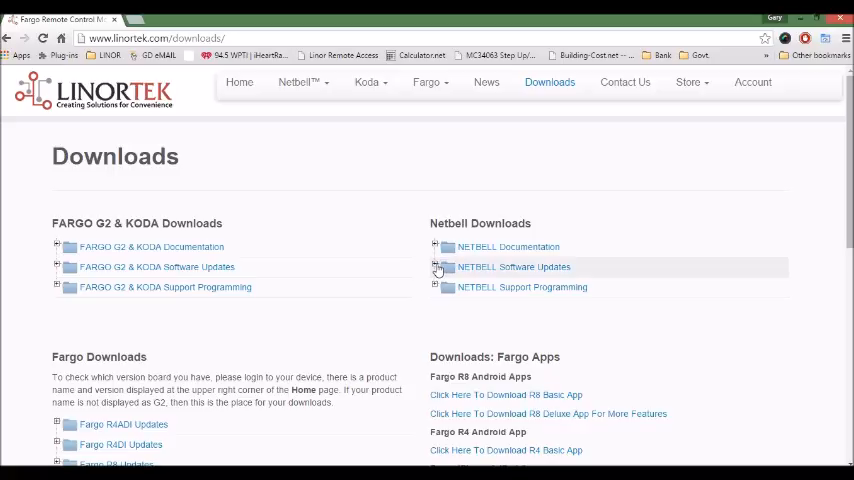
mouse_move(434, 308)
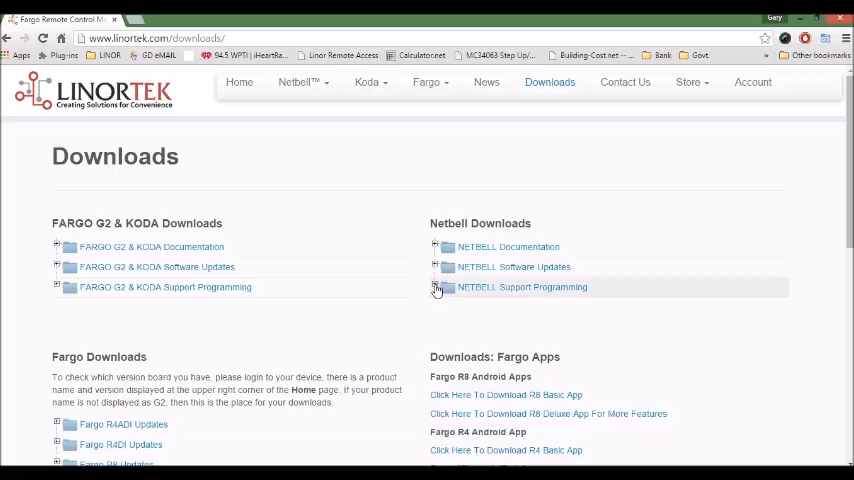
- Download the Linortek Netbell Boot Loader from NETBELL Support Programming and keep the flagged file
left_click(436, 288)
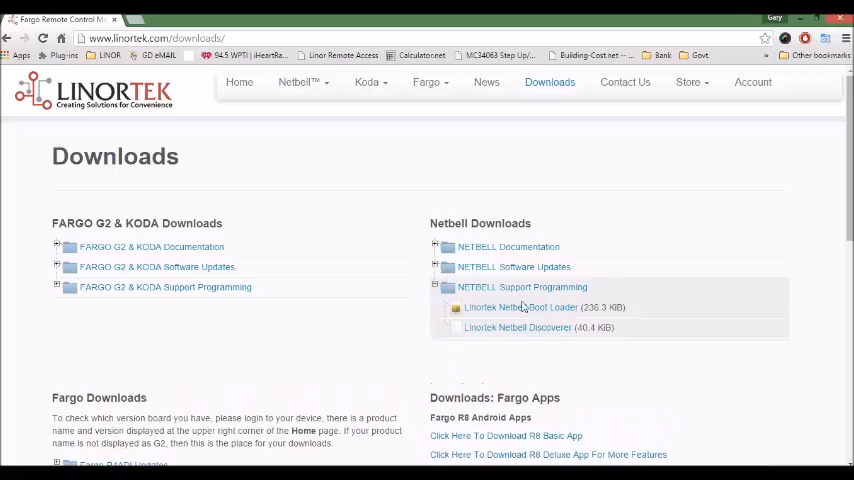
mouse_move(648, 292)
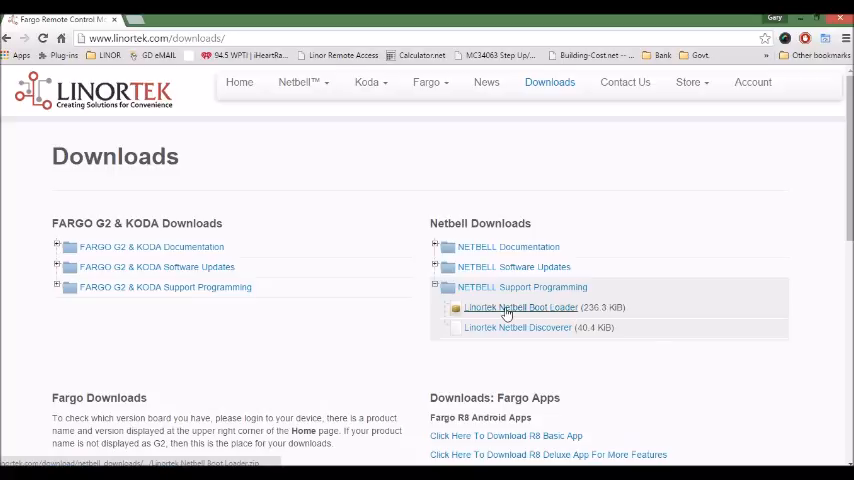
left_click(520, 308)
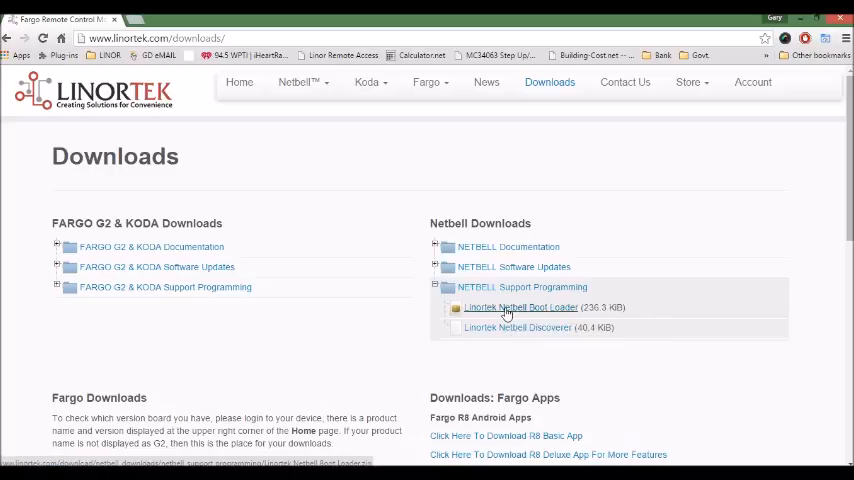
left_click(520, 308)
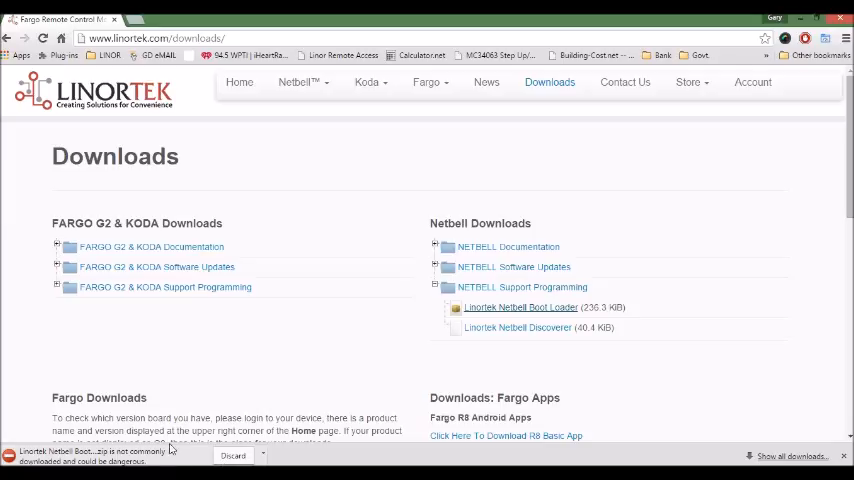
left_click(264, 456)
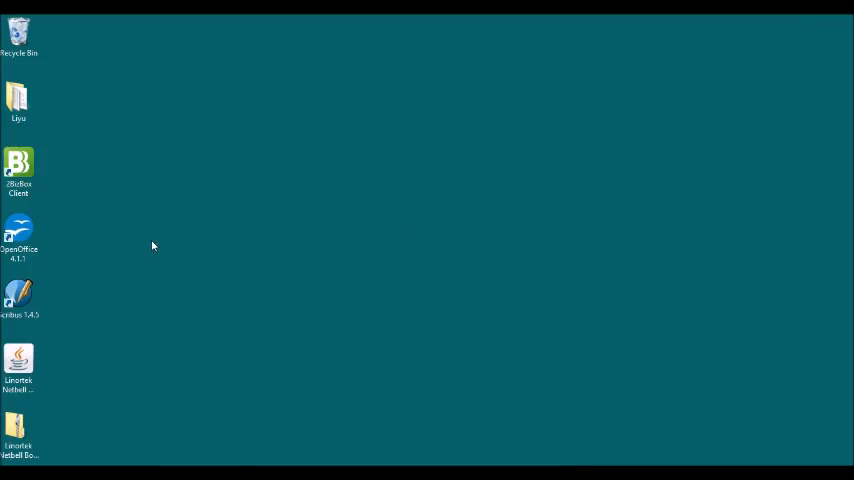
- Extract the downloaded boot loader zip to the default desktop folder via Extract All
left_click(18, 428)
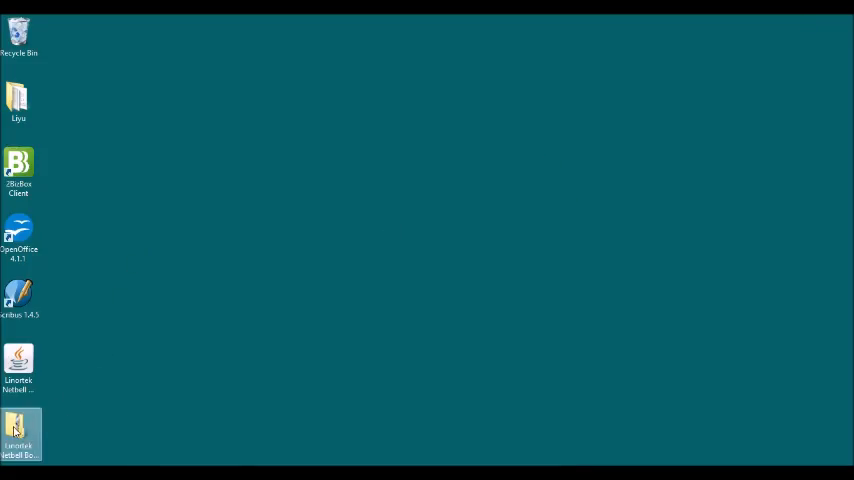
right_click(18, 430)
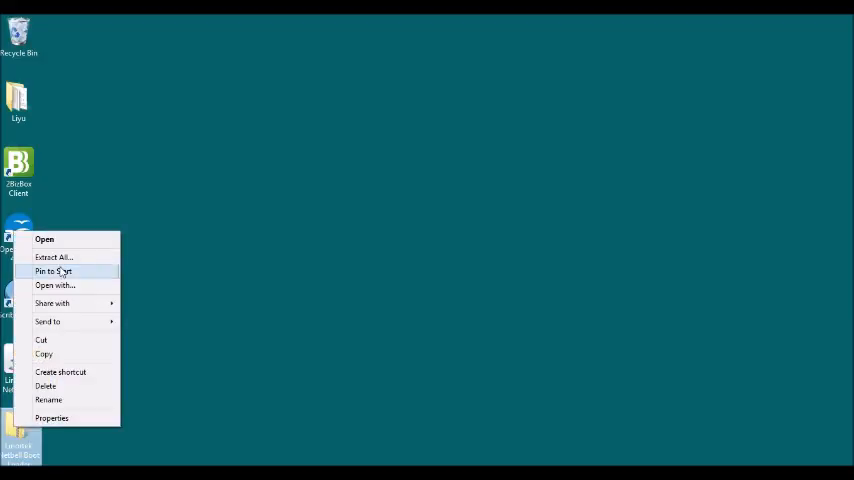
mouse_move(54, 256)
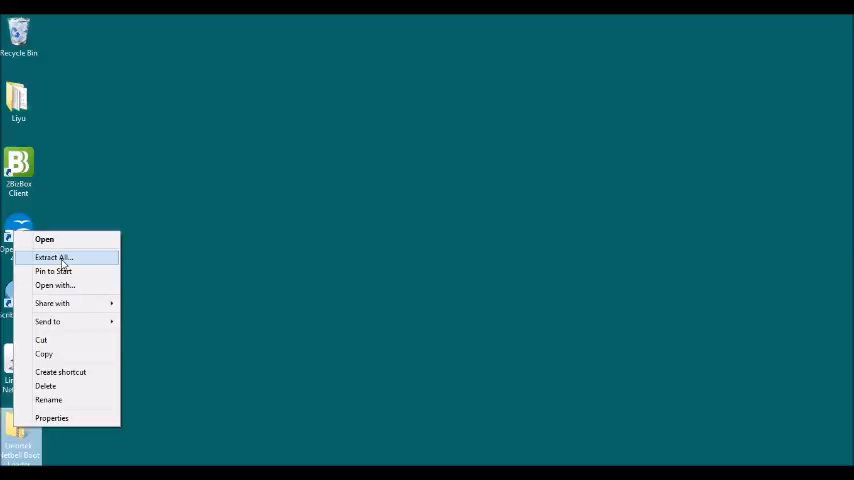
left_click(54, 256)
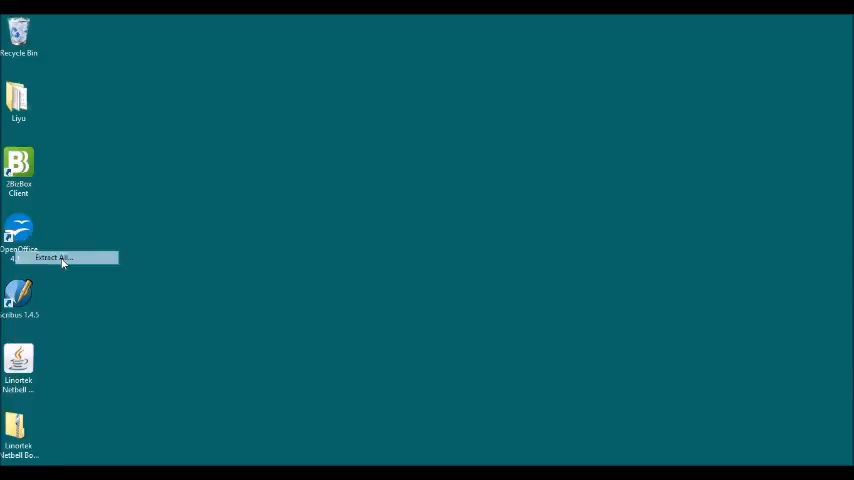
left_click(50, 256)
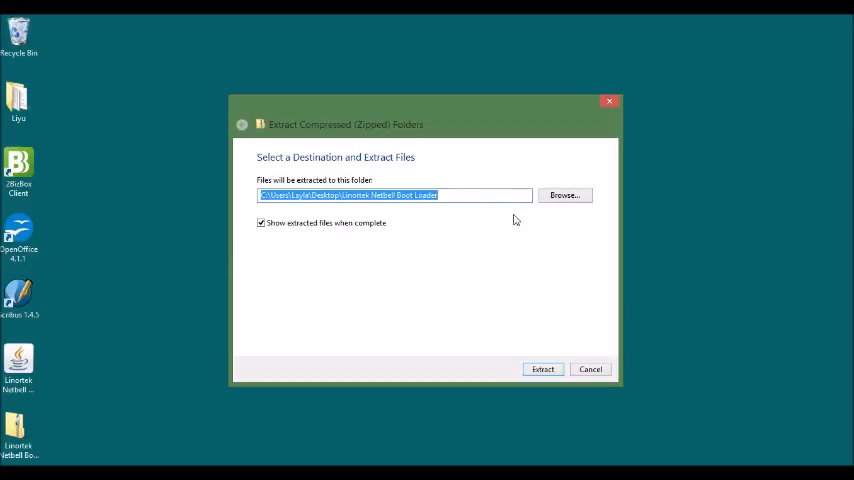
mouse_move(546, 380)
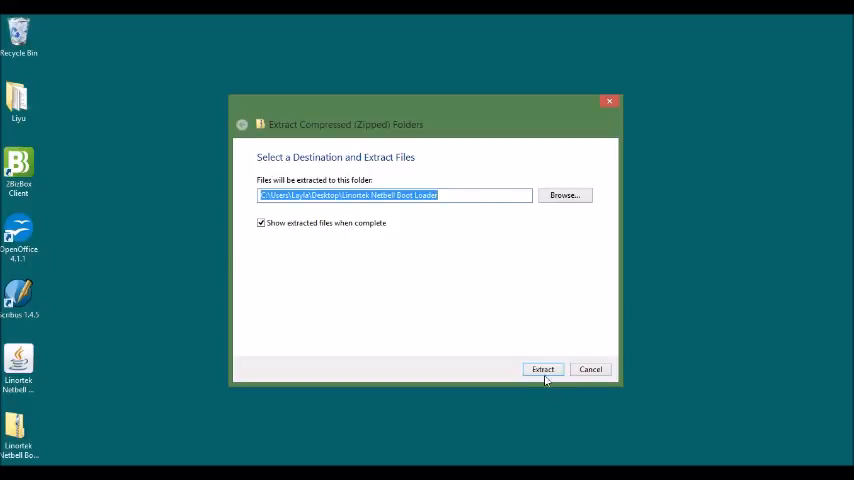
left_click(544, 368)
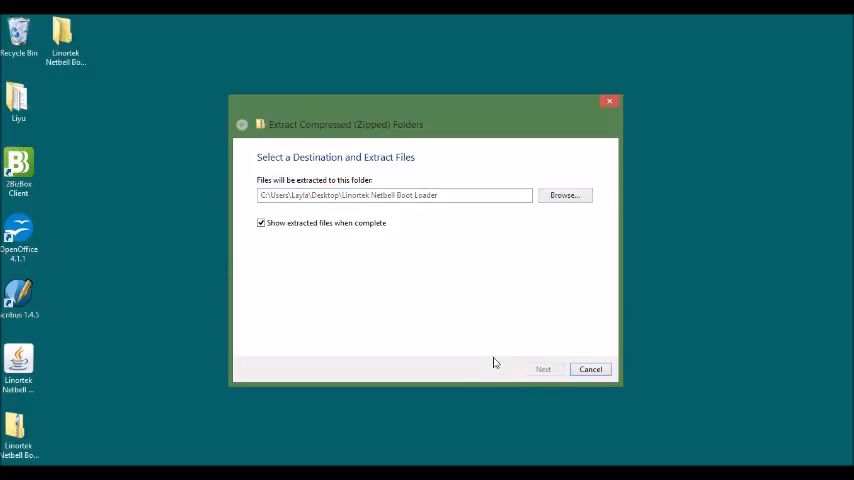
- Launch the LinortekENC_loader application from the extracted Netbell Boot Loader folder
left_click(544, 368)
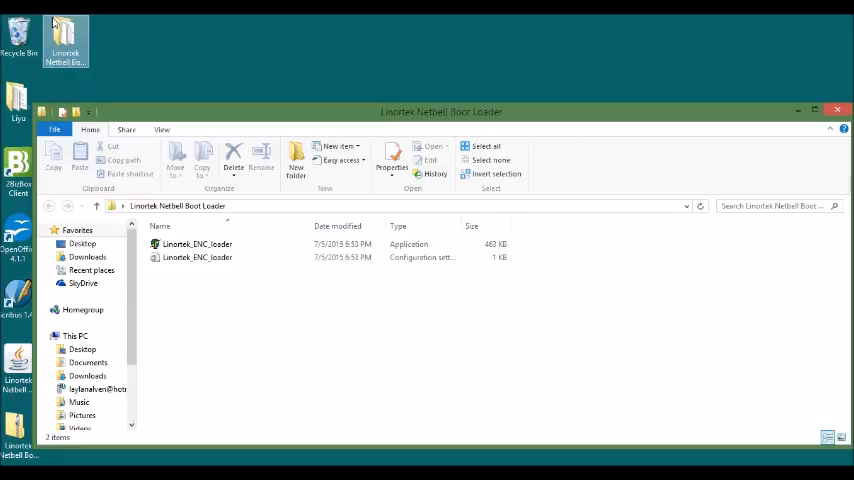
mouse_move(64, 60)
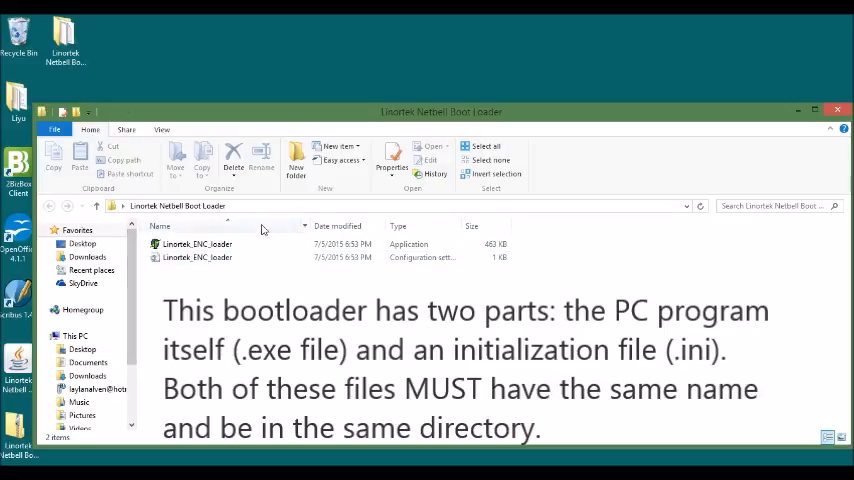
mouse_move(162, 300)
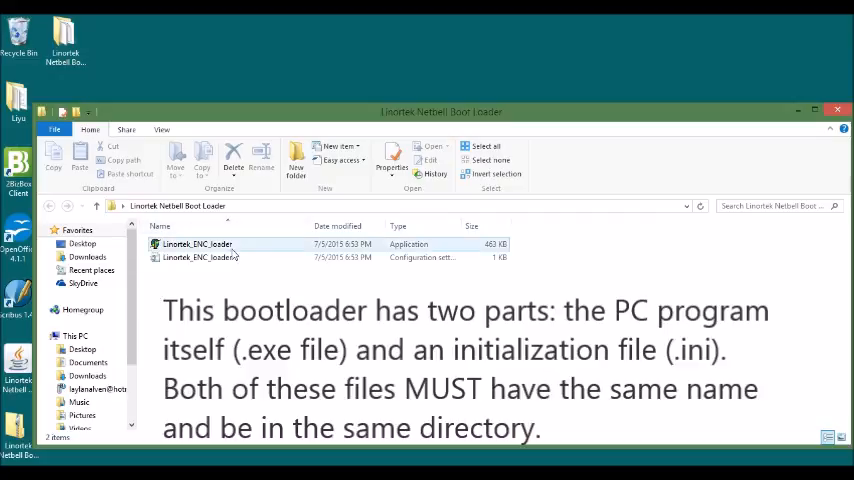
left_click(196, 256)
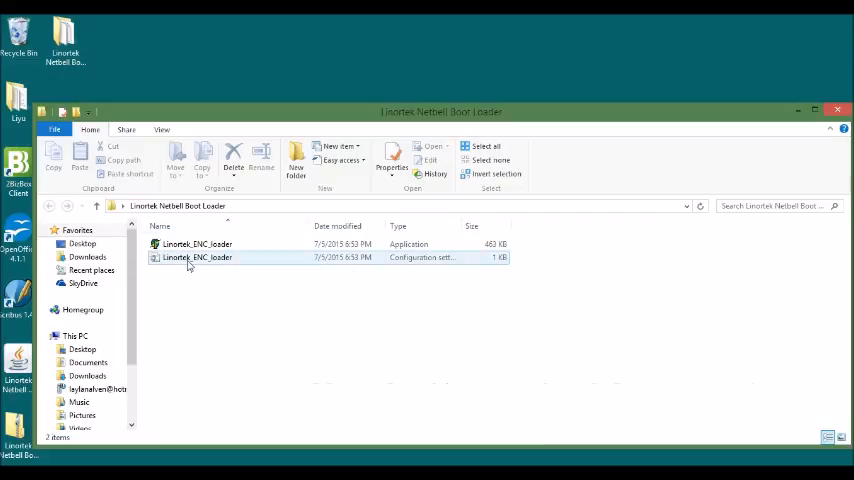
mouse_move(192, 258)
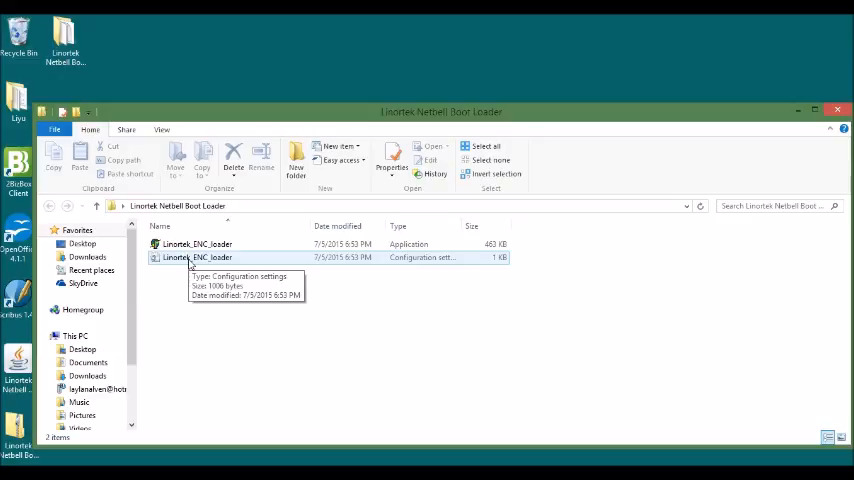
mouse_move(504, 262)
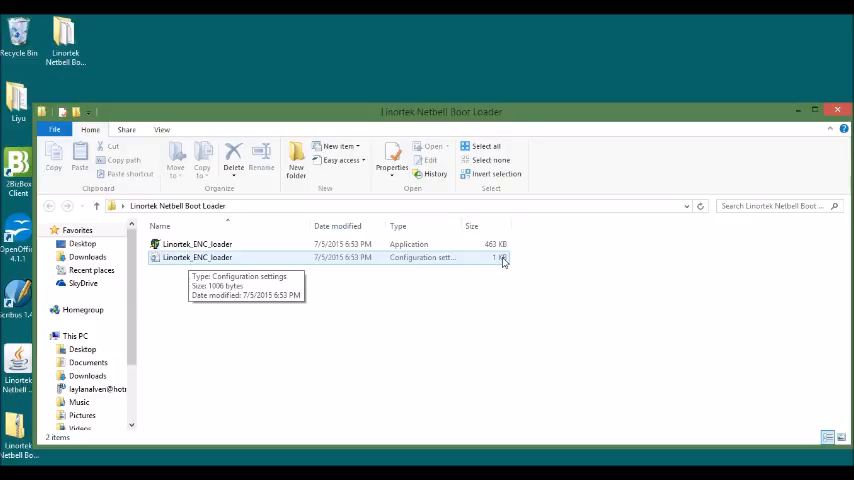
mouse_move(212, 284)
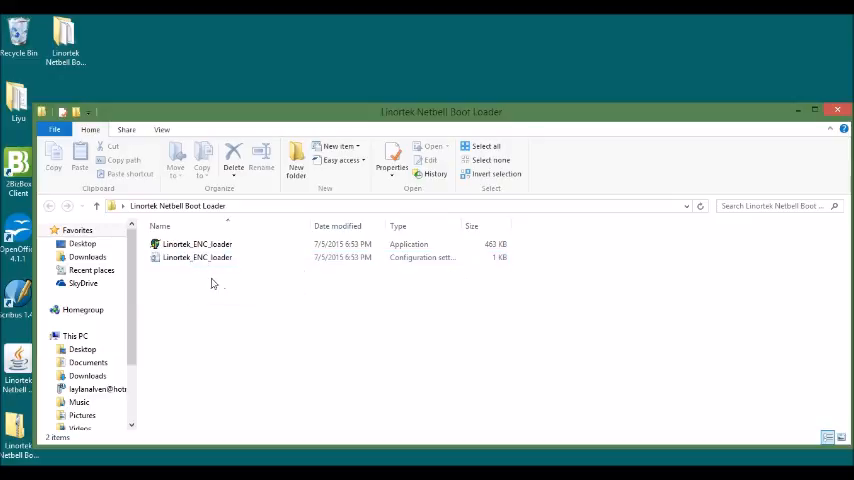
left_click(196, 244)
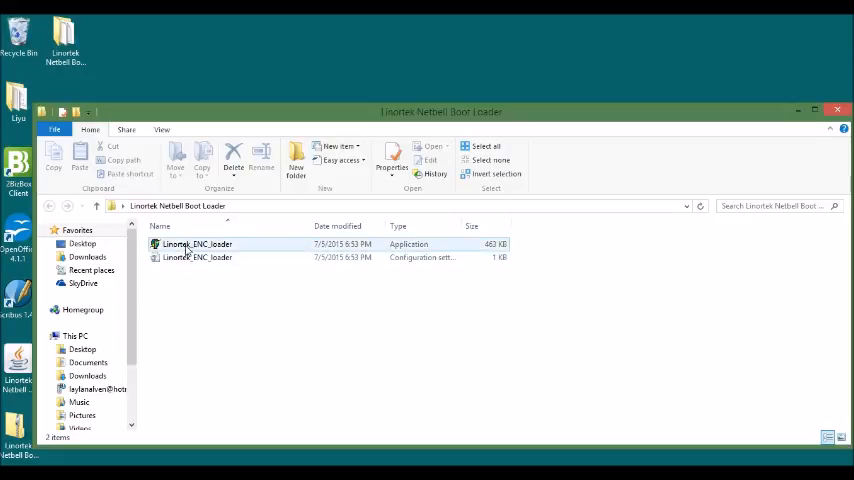
left_click(196, 244)
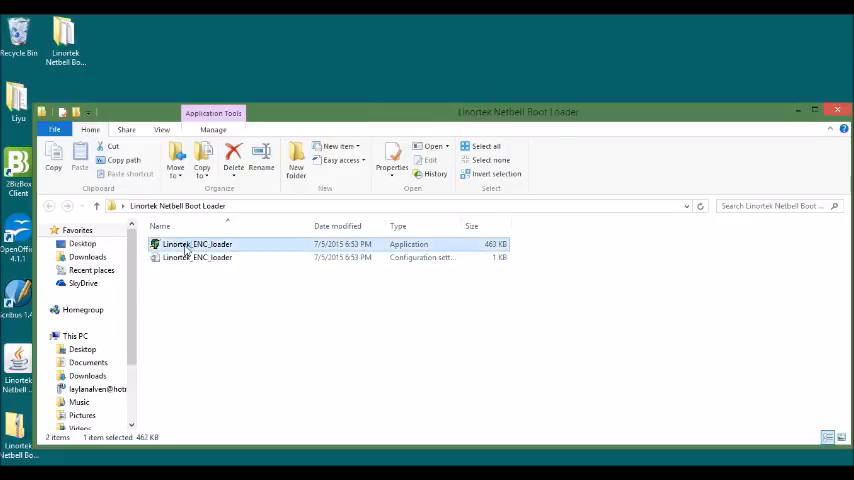
double_click(196, 244)
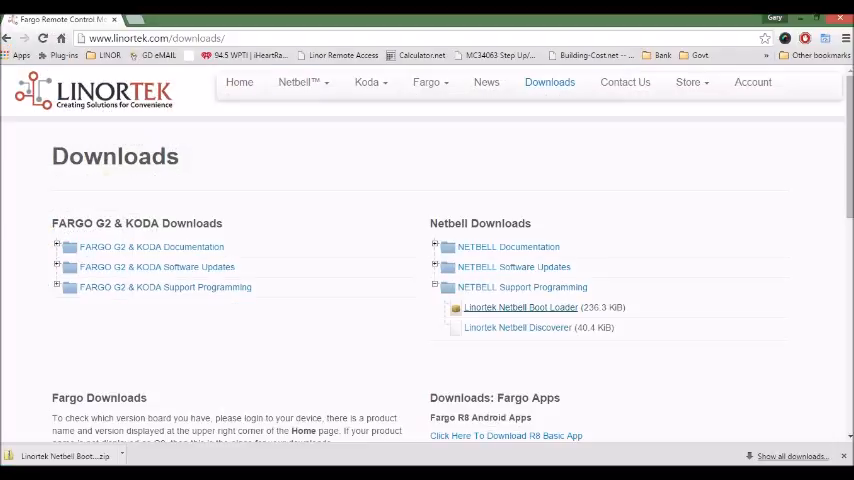
mouse_move(428, 316)
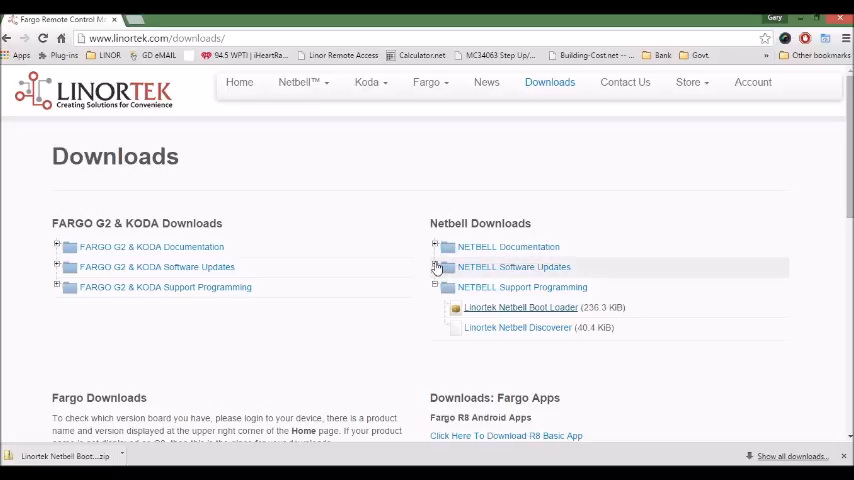
- Expand NETBELL Software Updates to list the Server Software and Webpage files
left_click(436, 268)
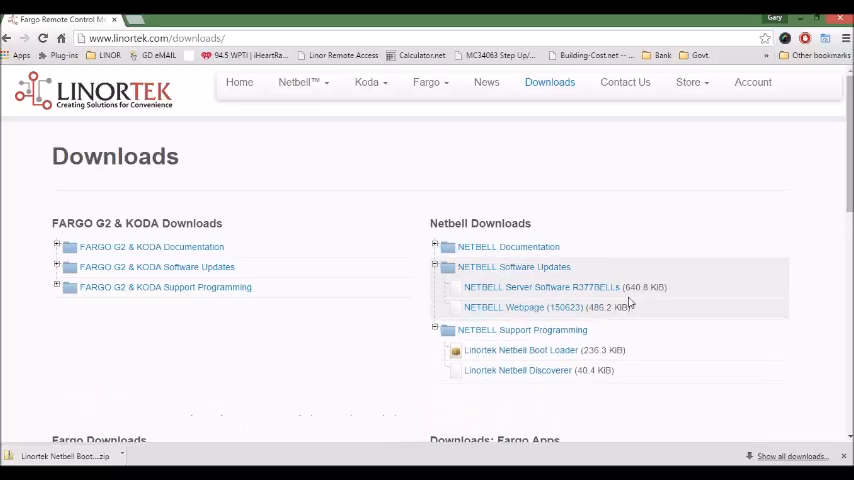
mouse_move(660, 312)
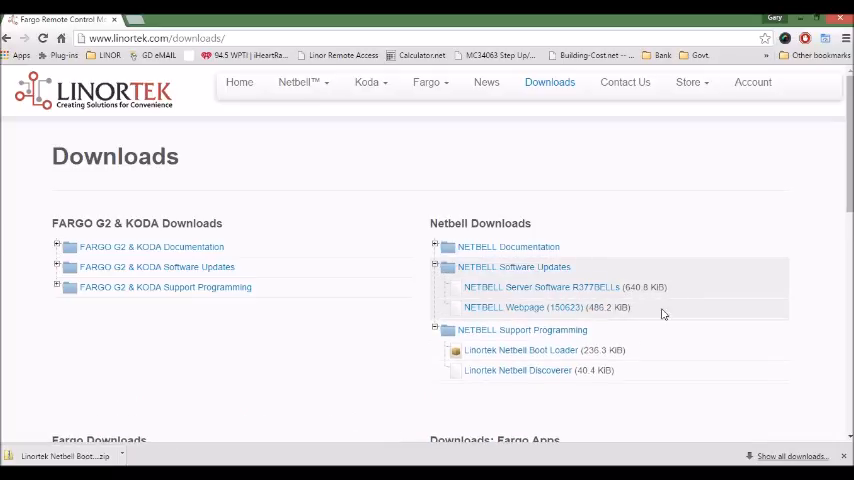
mouse_move(648, 316)
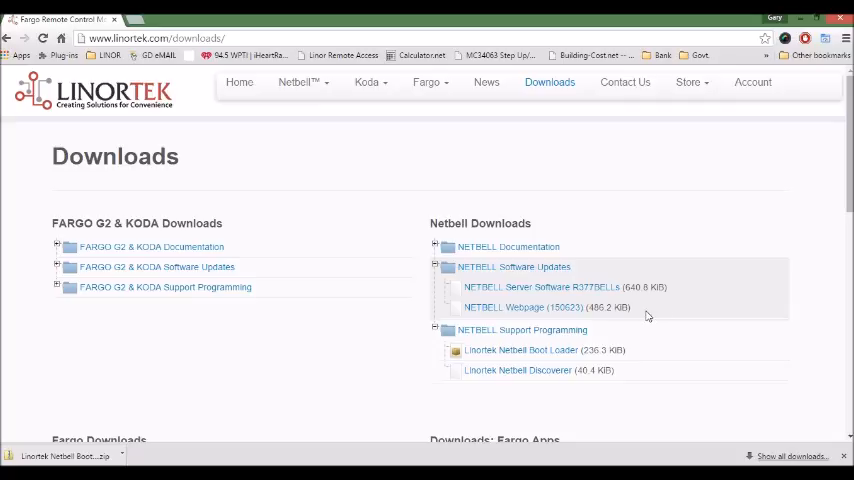
mouse_move(718, 316)
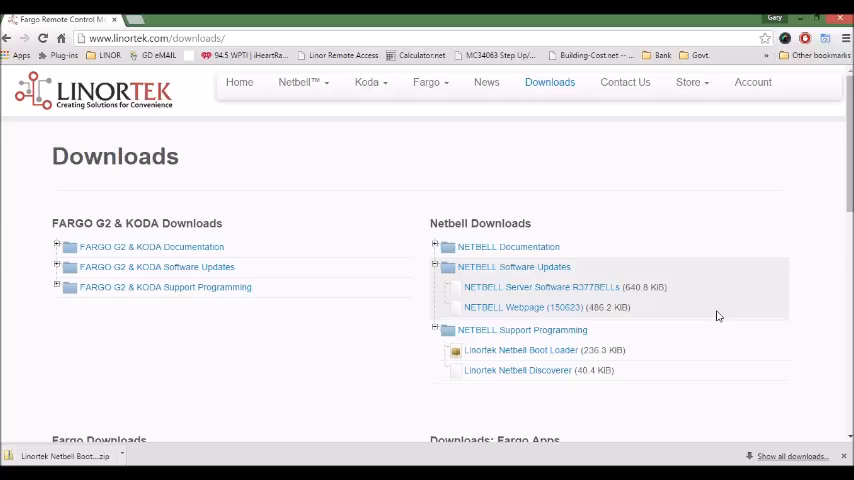
mouse_move(688, 320)
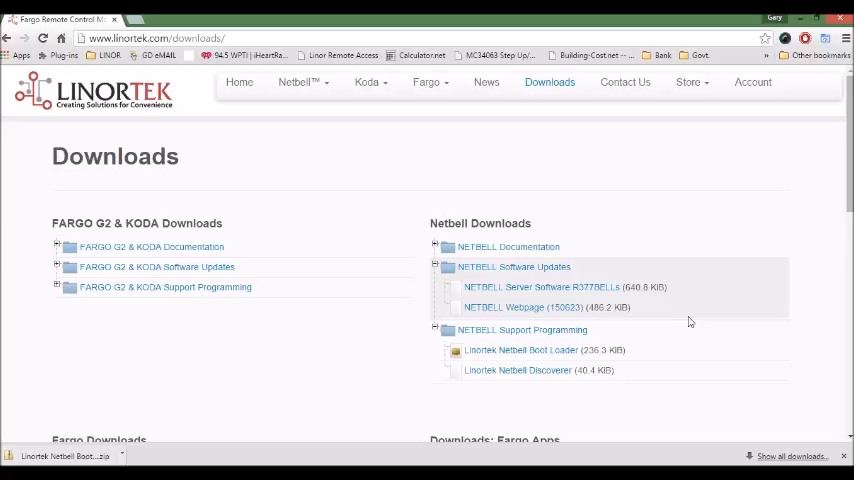
mouse_move(542, 288)
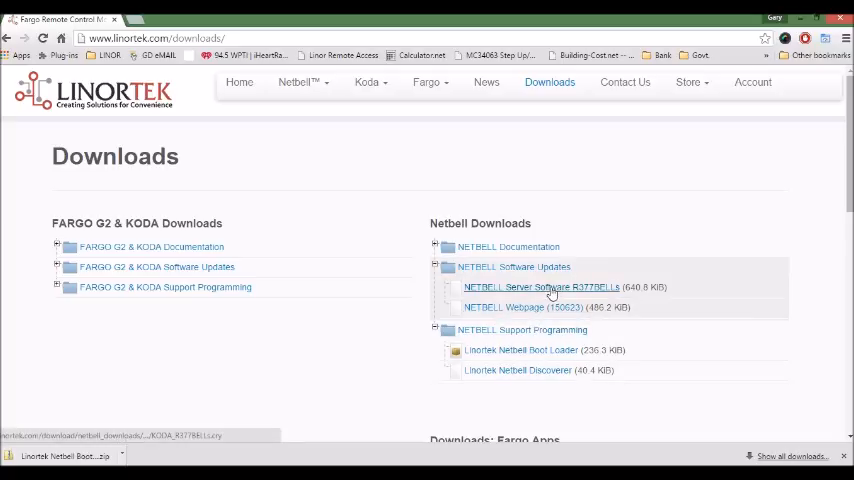
mouse_move(540, 288)
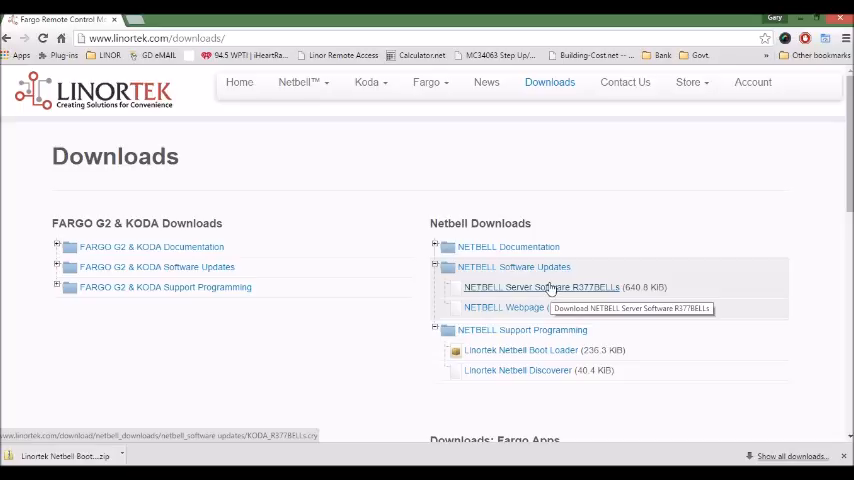
mouse_move(532, 322)
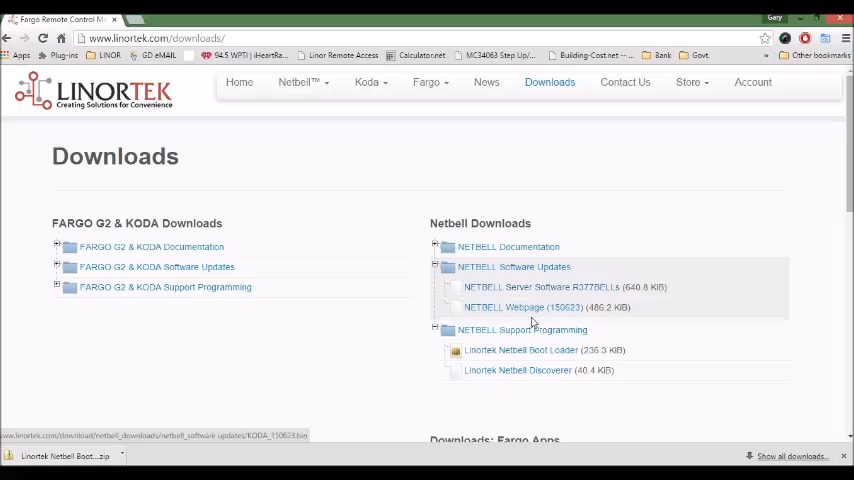
mouse_move(540, 288)
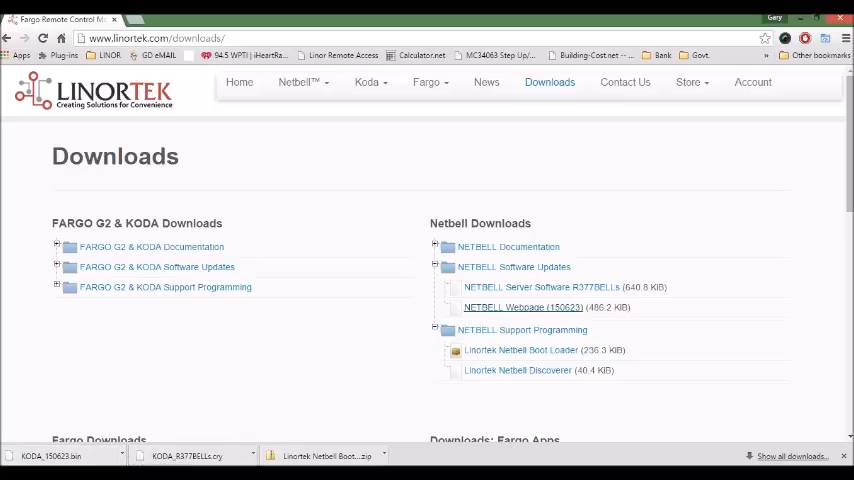
- Bring the Linortek Ethernet Loader Utility window to the front
left_click(322, 456)
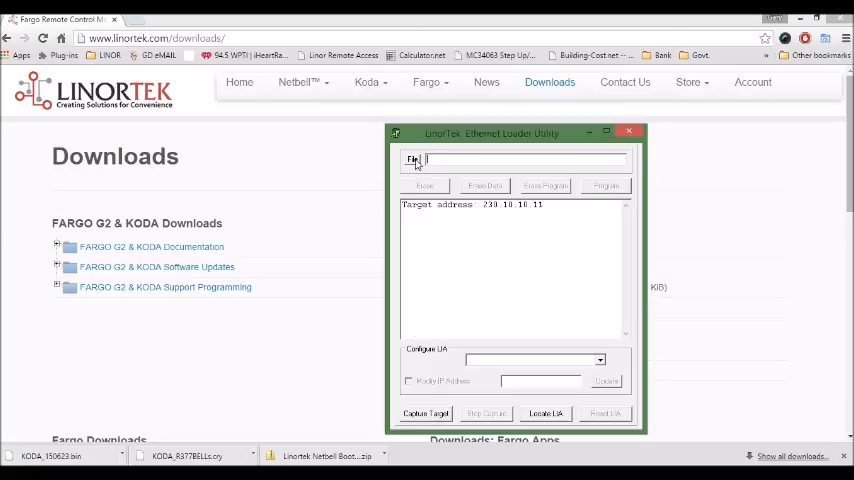
mouse_move(548, 132)
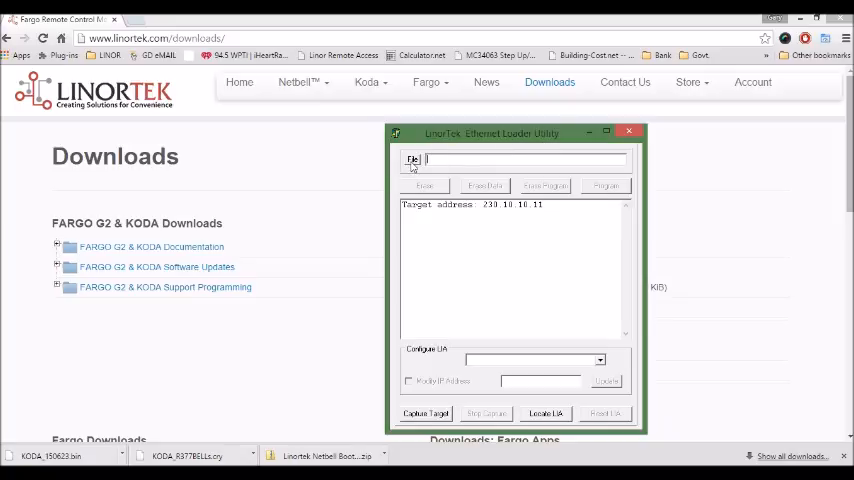
- Set KODA_R377BELL from the Desktop as the firmware file to program
left_click(412, 160)
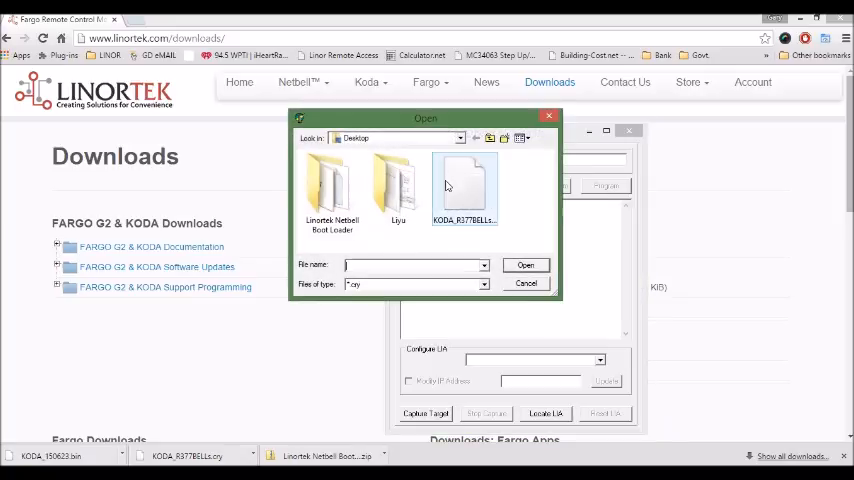
left_click(464, 190)
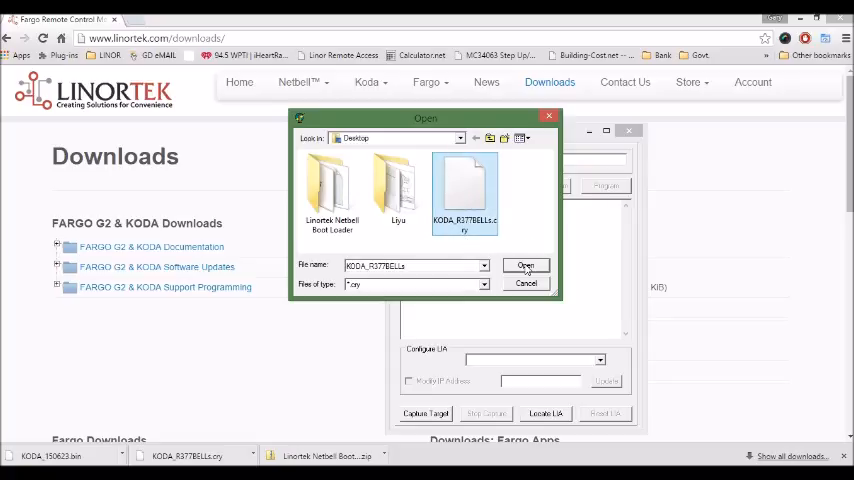
left_click(526, 264)
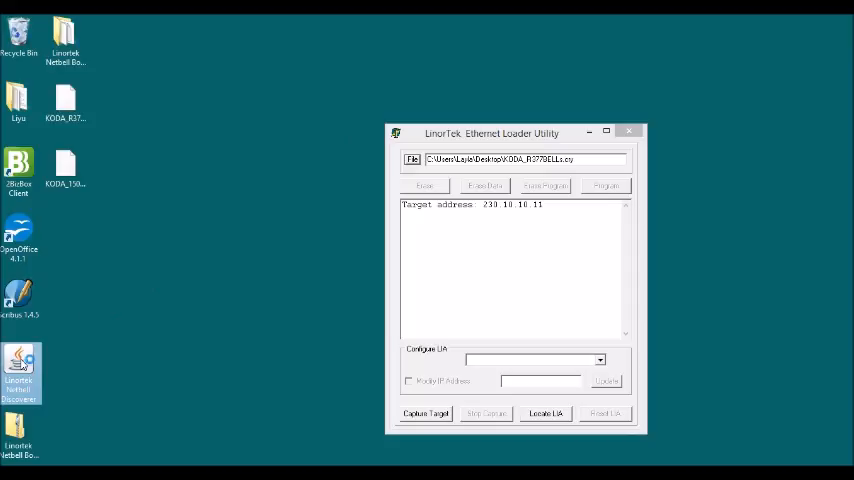
- Log in to the discovered KODA server and put it into Boot Mode from System > Load/Reboot System
left_click(544, 412)
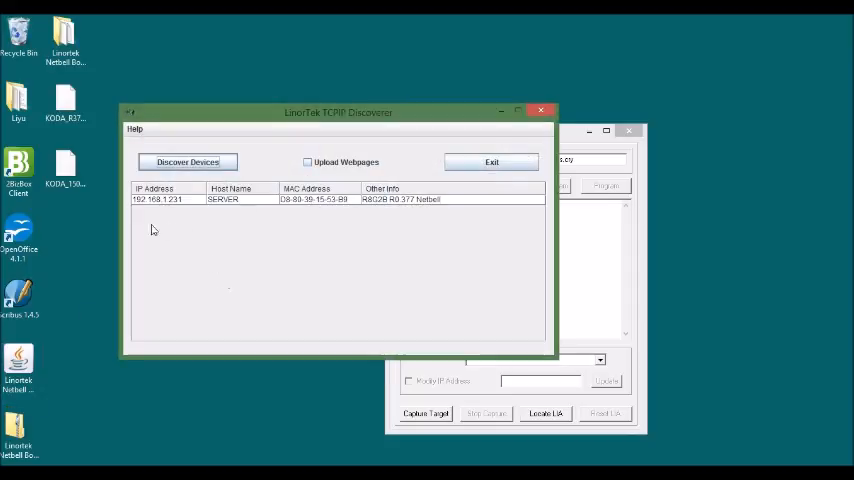
mouse_move(184, 204)
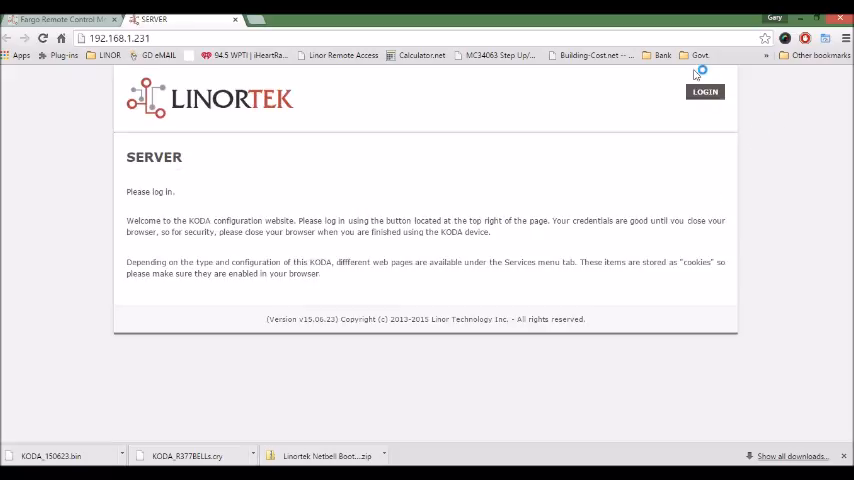
left_click(704, 92)
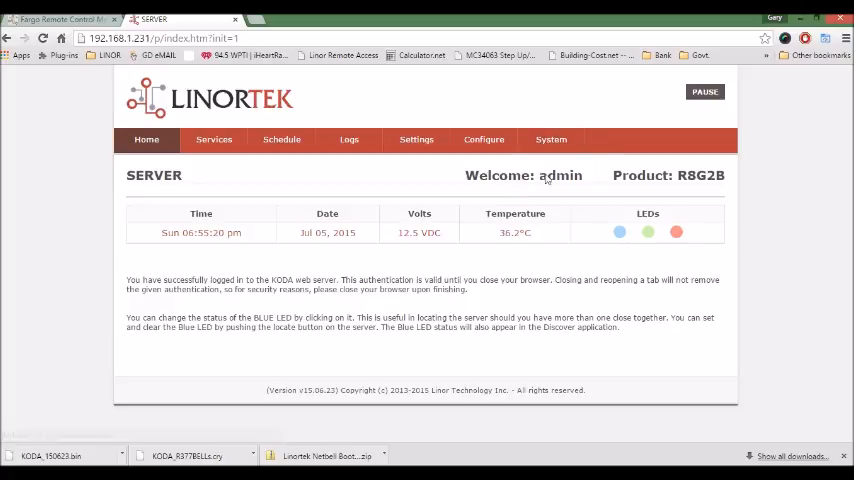
left_click(552, 140)
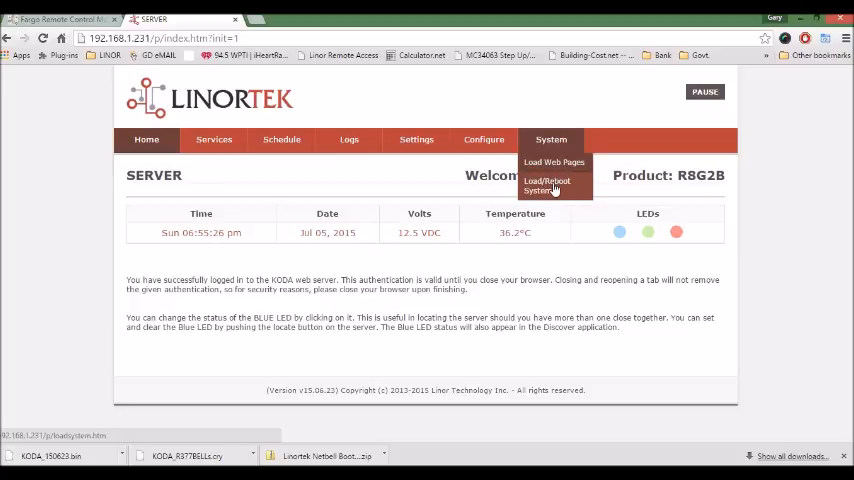
left_click(546, 184)
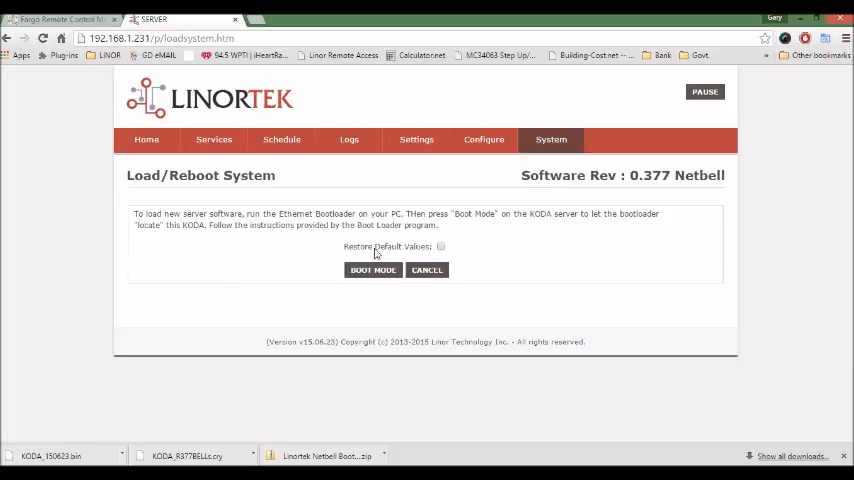
mouse_move(376, 278)
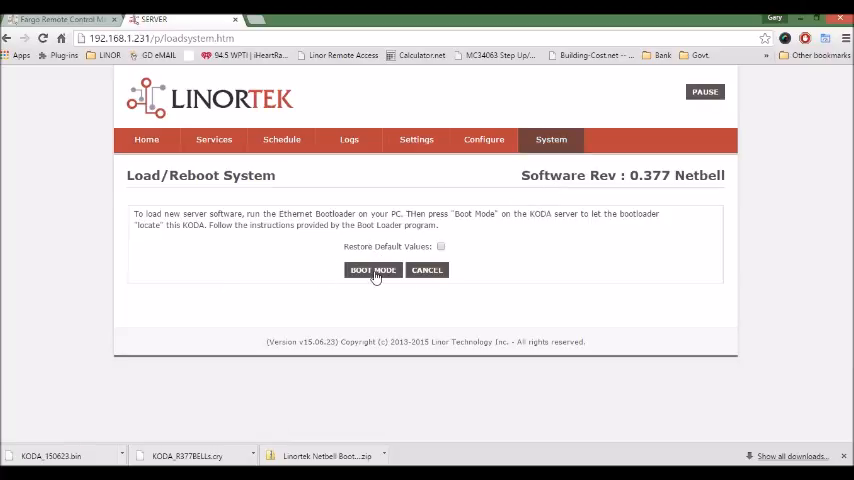
left_click(372, 270)
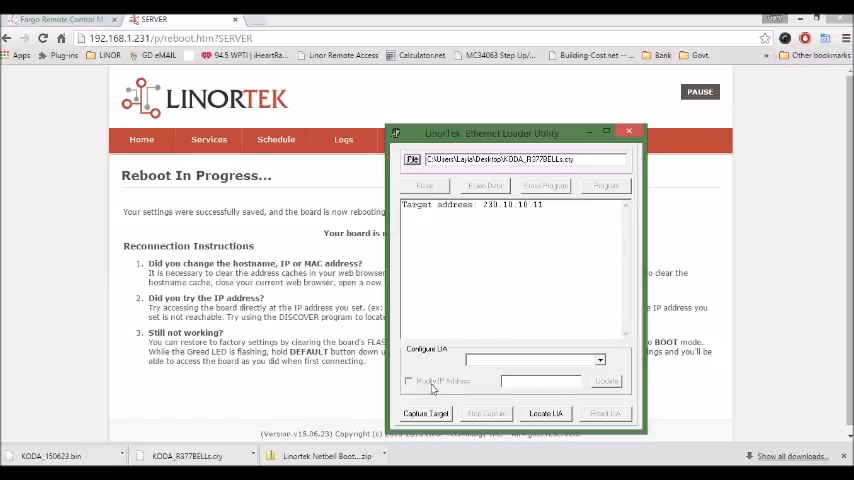
- Program the new firmware onto the board in boot mode, then Reset Lix to run it
left_click(424, 412)
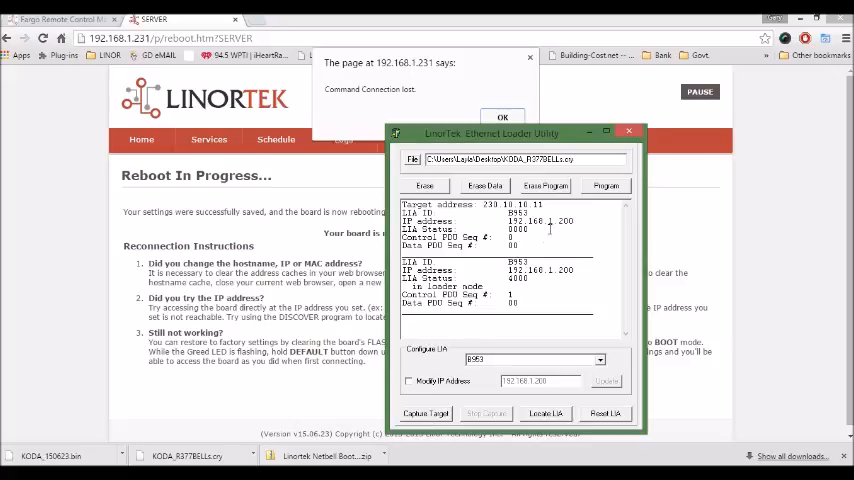
mouse_move(572, 312)
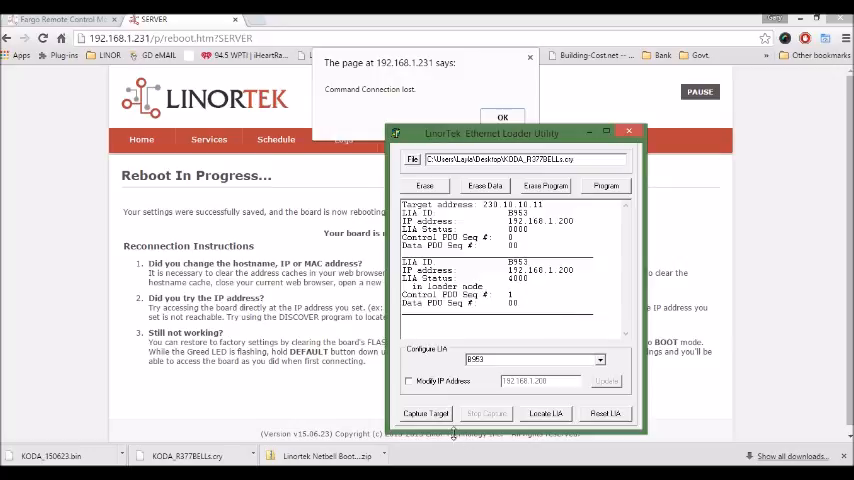
mouse_move(576, 258)
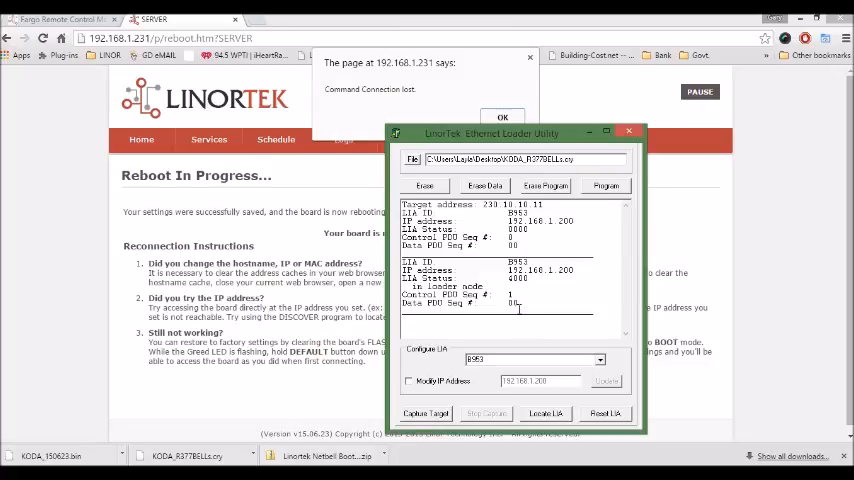
left_click(606, 186)
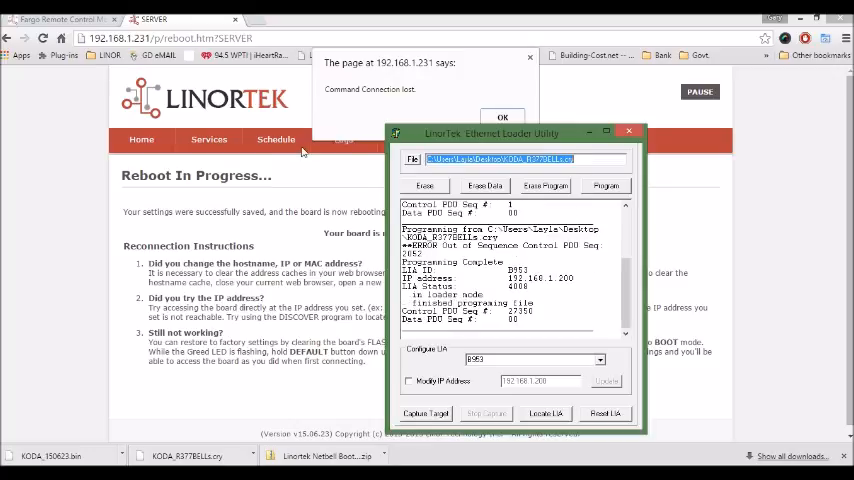
mouse_move(602, 284)
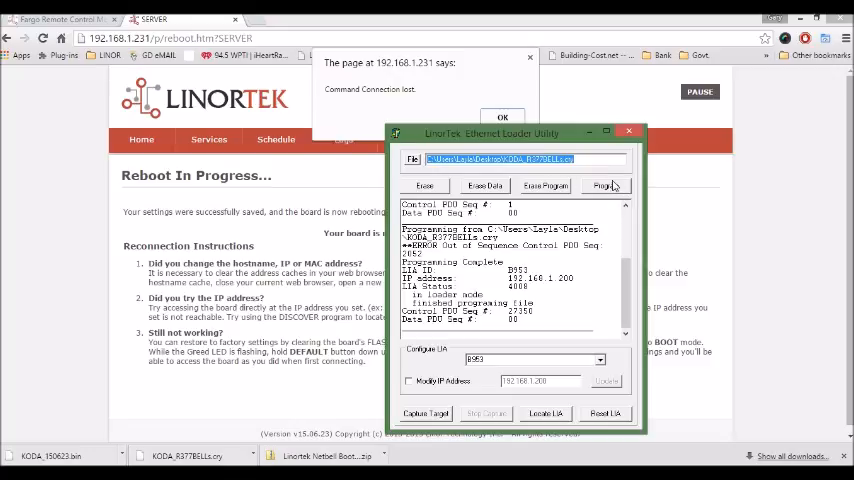
mouse_move(616, 432)
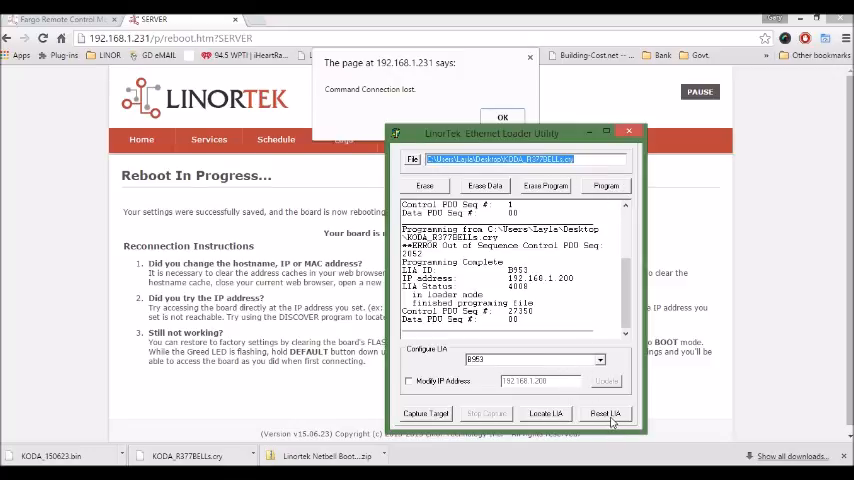
left_click(604, 412)
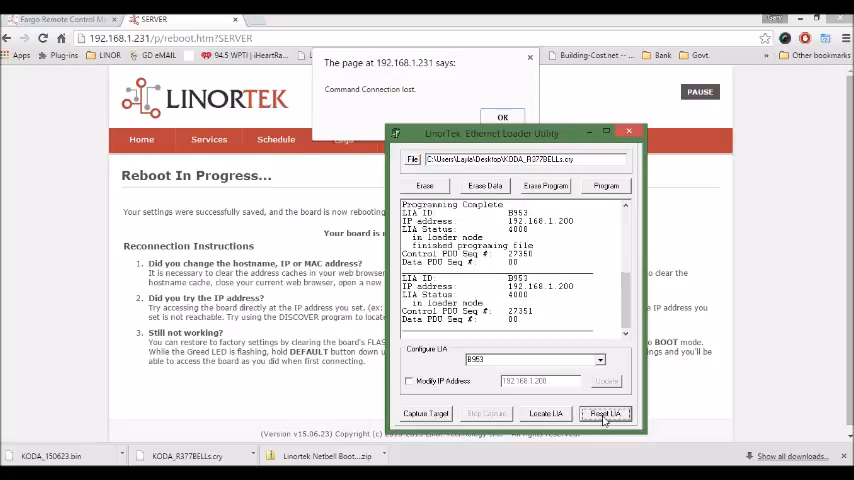
mouse_move(350, 128)
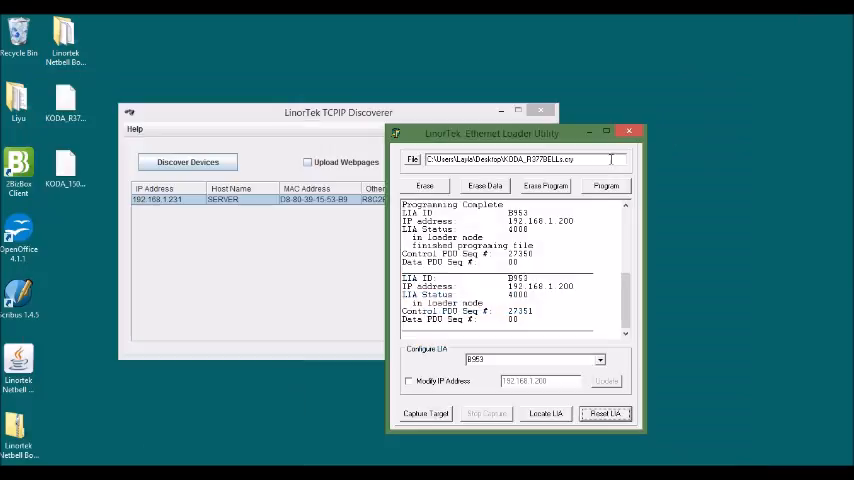
- Discover devices, enable Upload Webpages and select the SERVER at 192.168.1.231
left_click(338, 112)
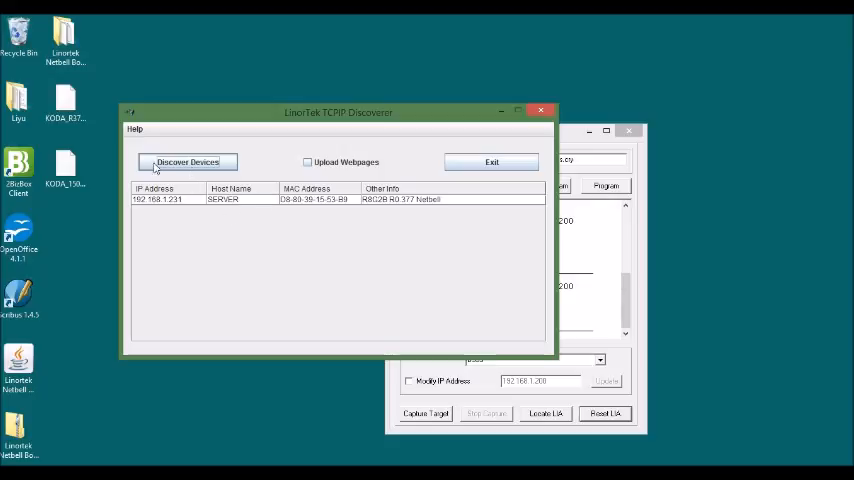
mouse_move(386, 164)
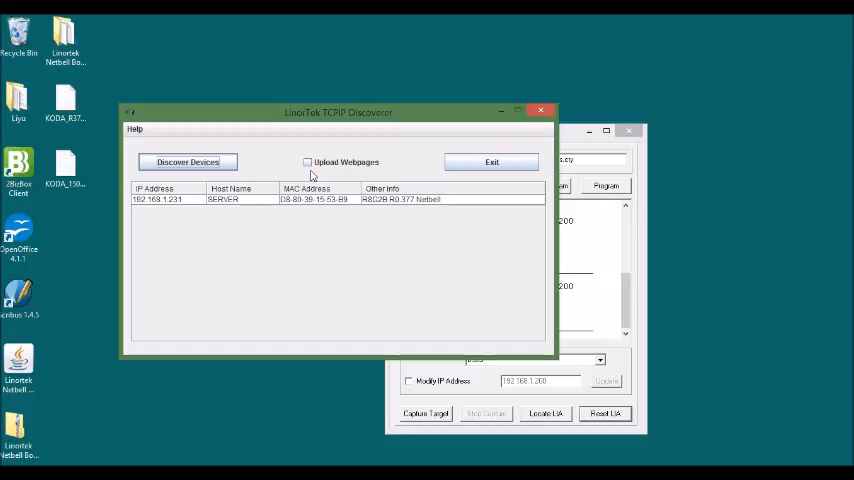
mouse_move(298, 184)
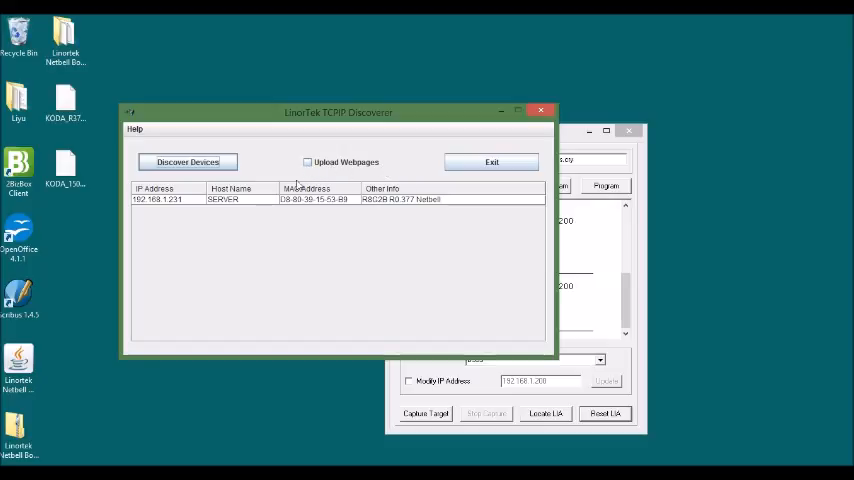
left_click(308, 160)
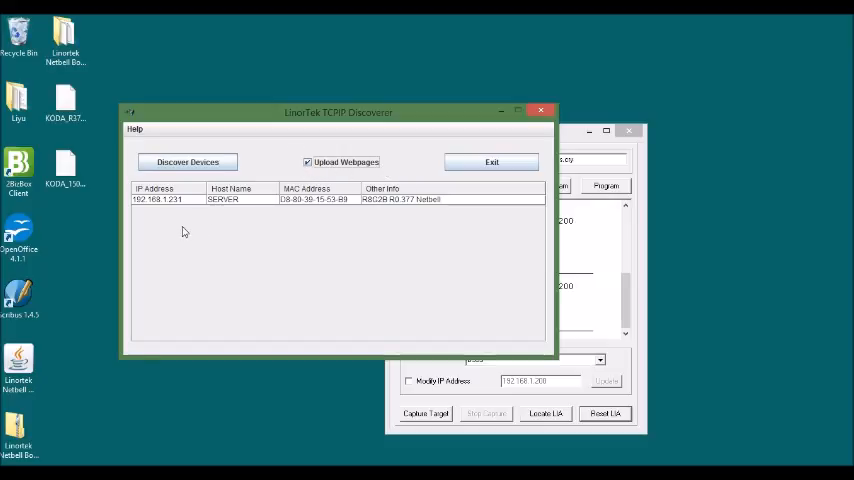
left_click(156, 200)
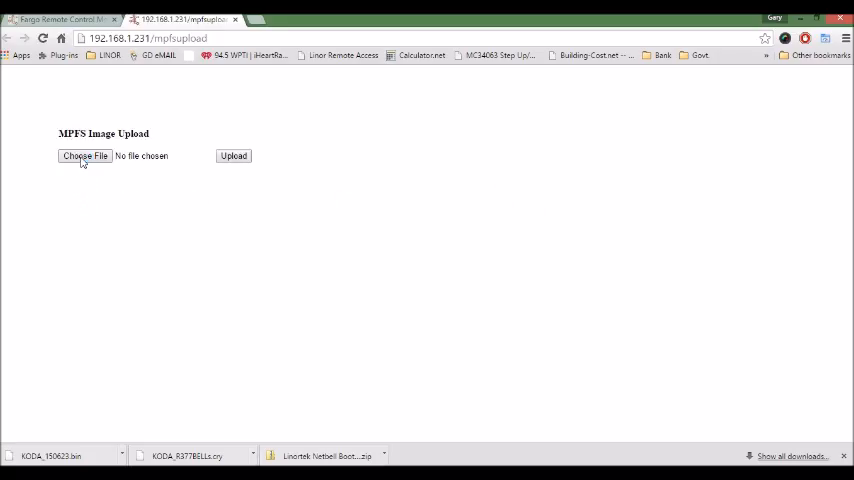
- Upload webpage image KODA_150623.bin until MPFS Update Successful, then return to the site main page
left_click(84, 156)
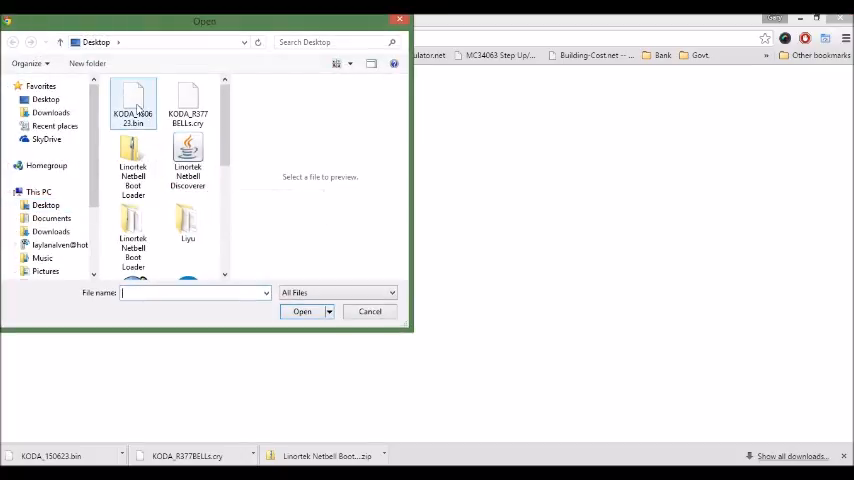
left_click(132, 102)
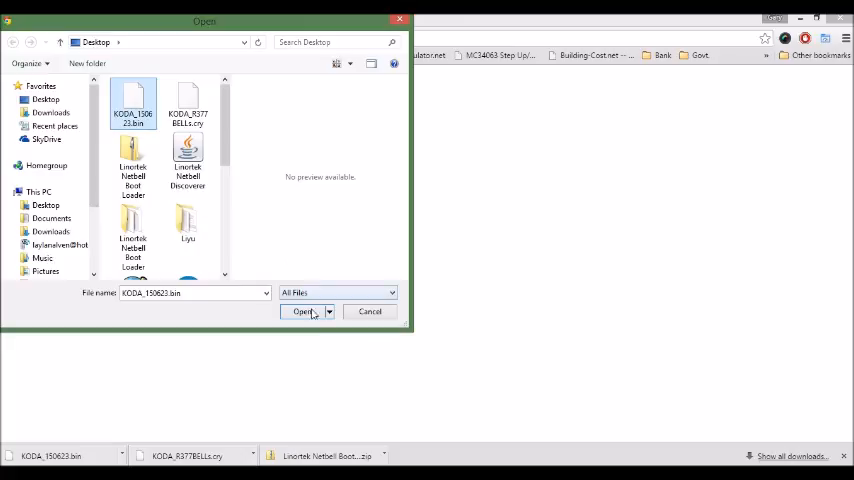
left_click(304, 312)
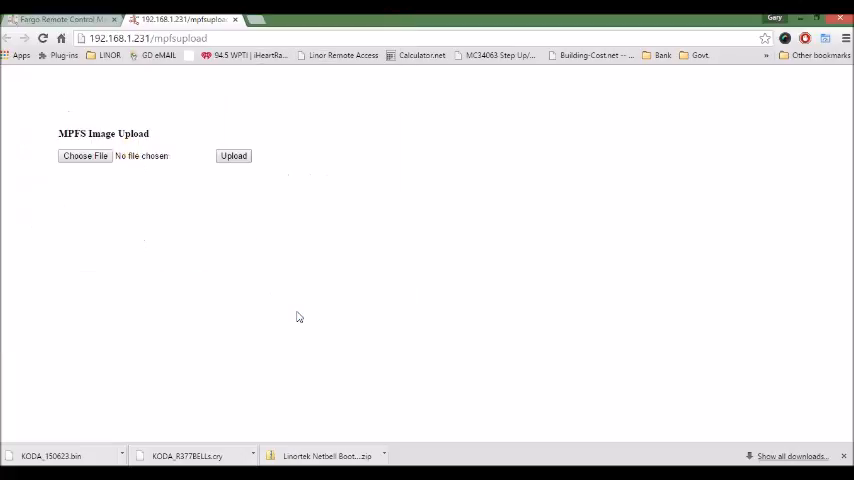
left_click(234, 156)
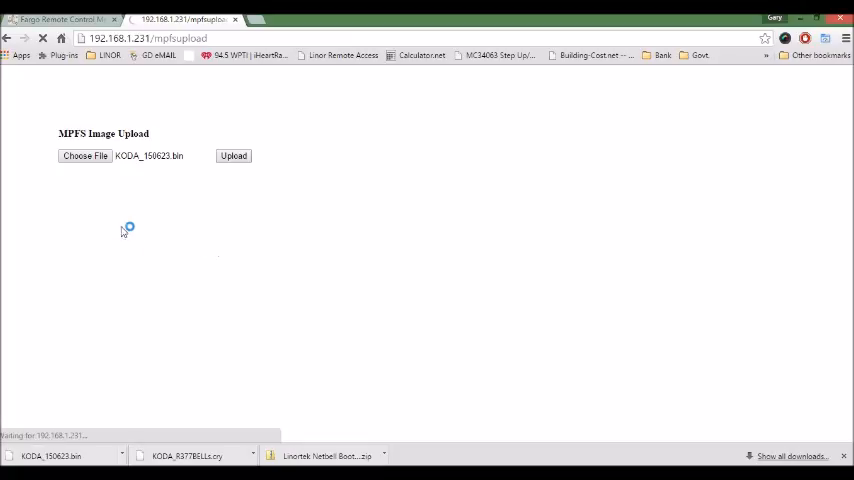
left_click(234, 156)
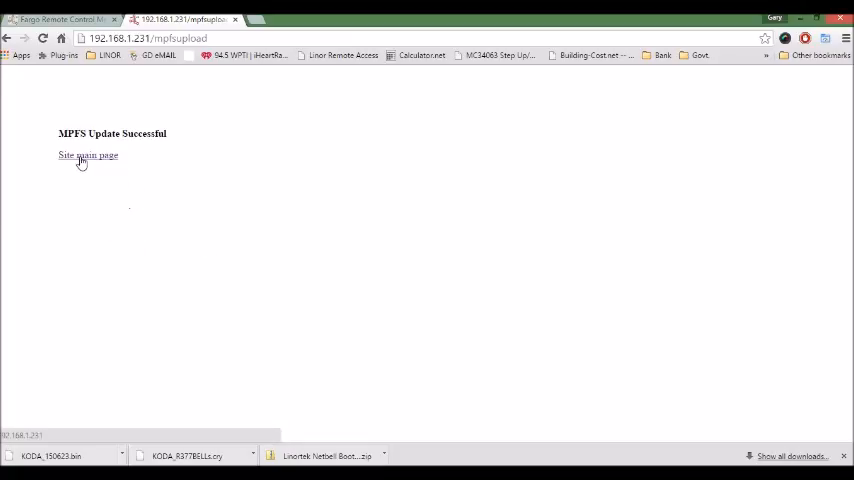
mouse_move(212, 162)
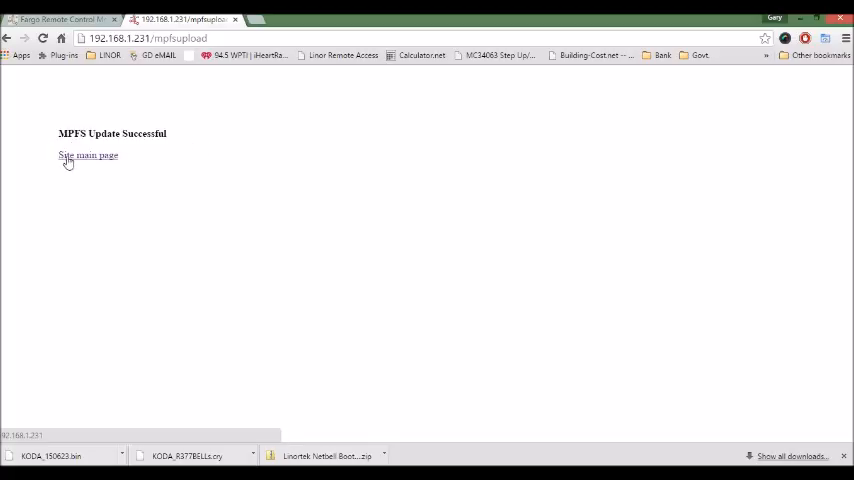
left_click(88, 156)
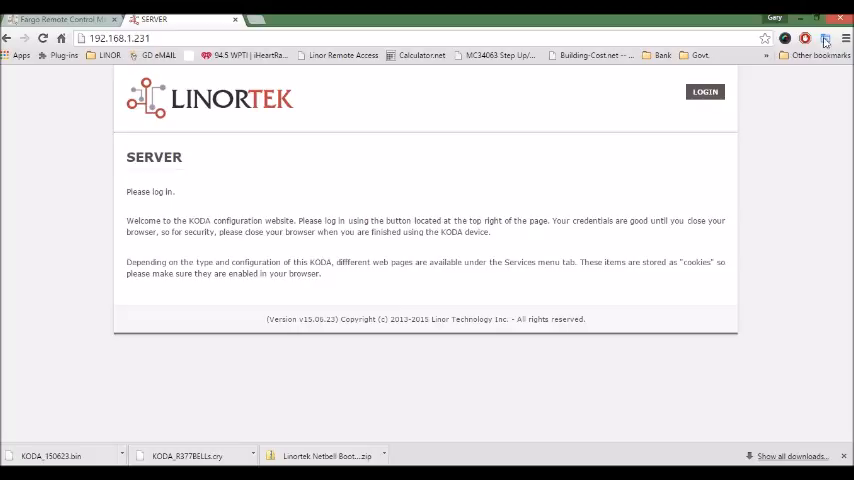
- Log in as admin and navigate to the Load/Reboot System page
left_click(704, 92)
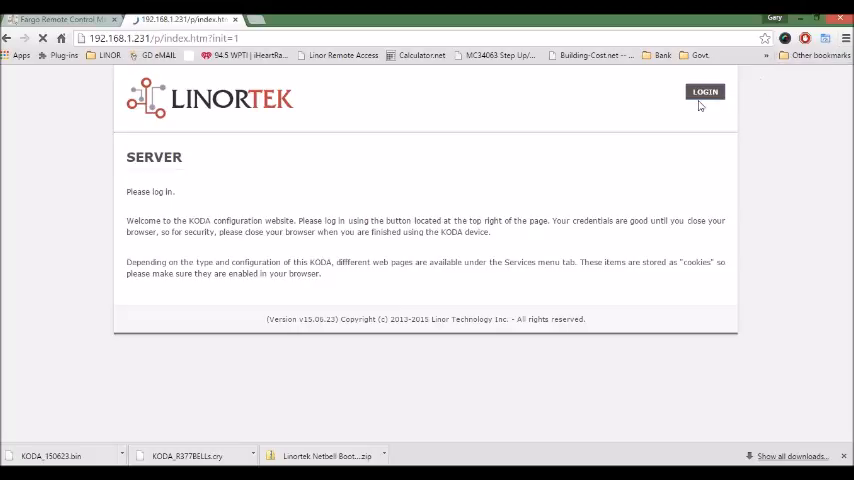
left_click(704, 92)
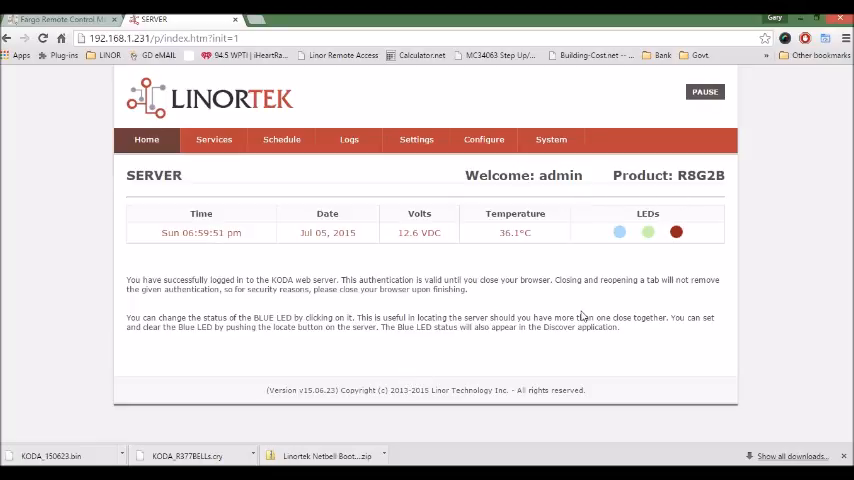
left_click(552, 140)
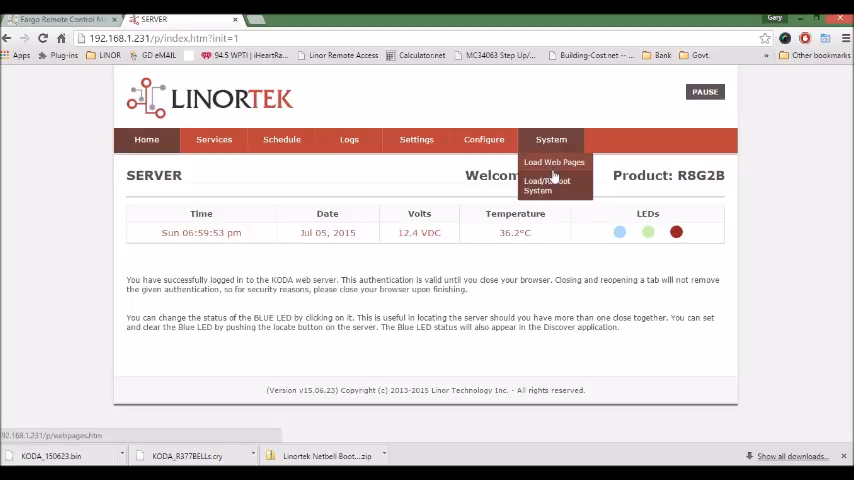
left_click(548, 184)
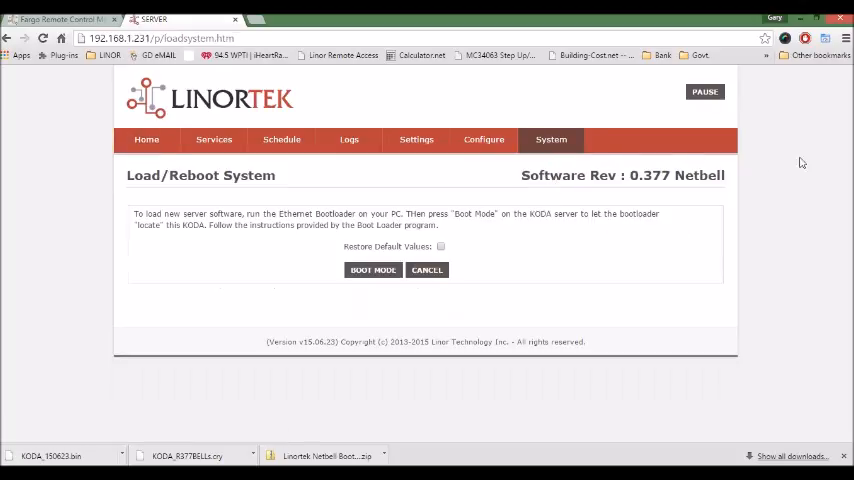
- Highlight Software Rev 0.377 Netbell and the footer webpage version to confirm the update
double_click(570, 176)
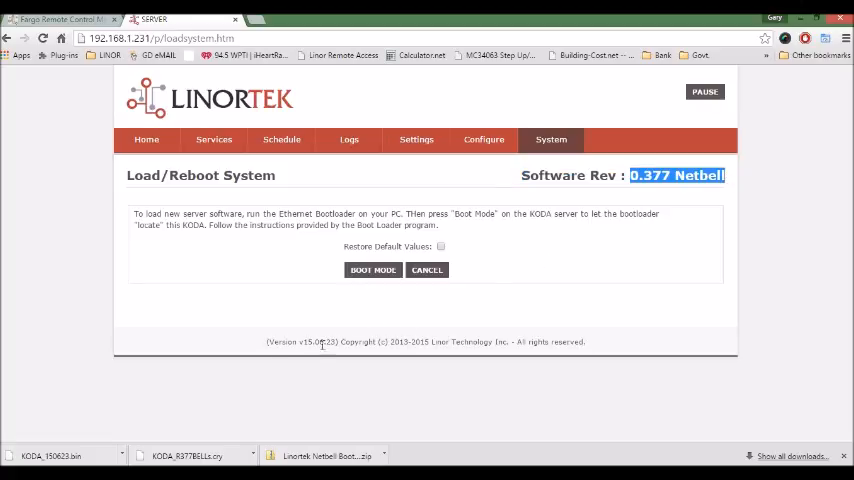
double_click(300, 342)
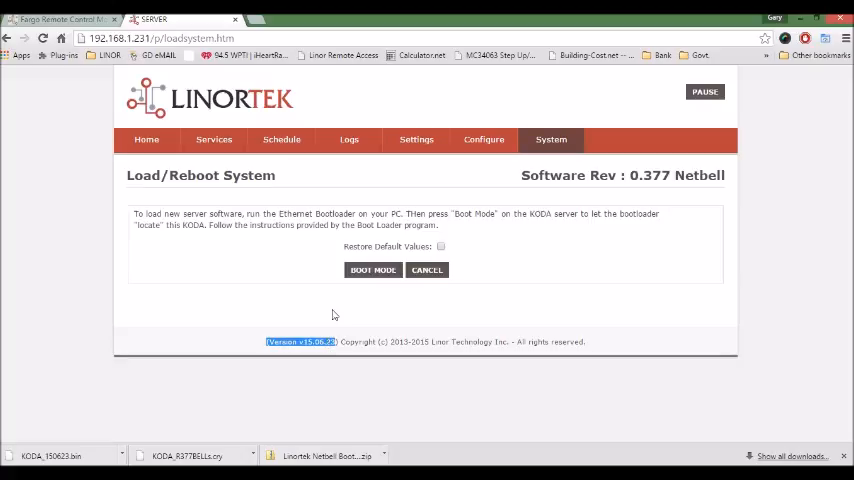
mouse_move(296, 316)
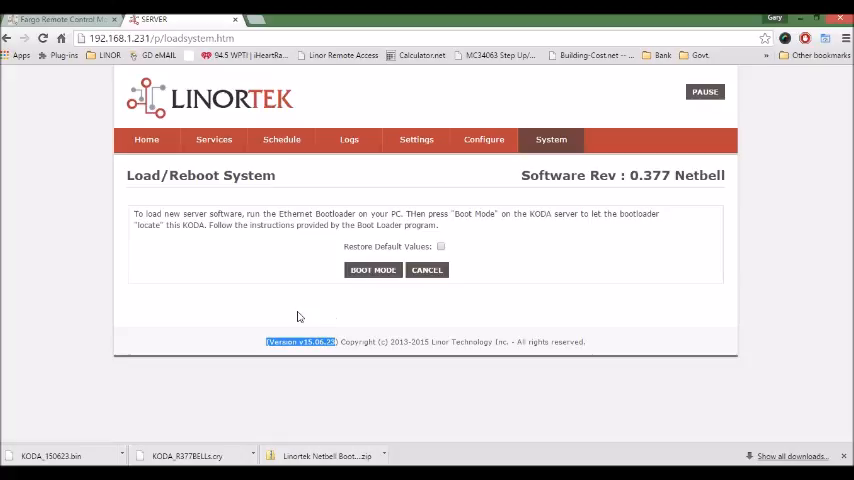
mouse_move(296, 270)
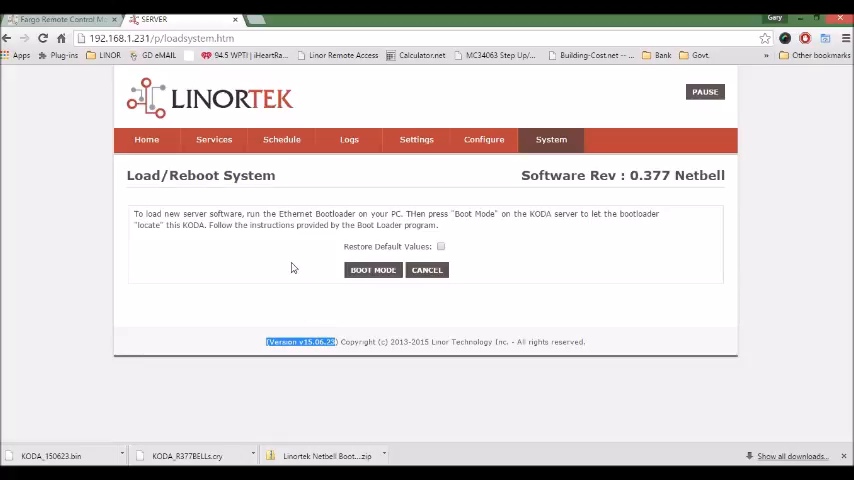
mouse_move(272, 294)
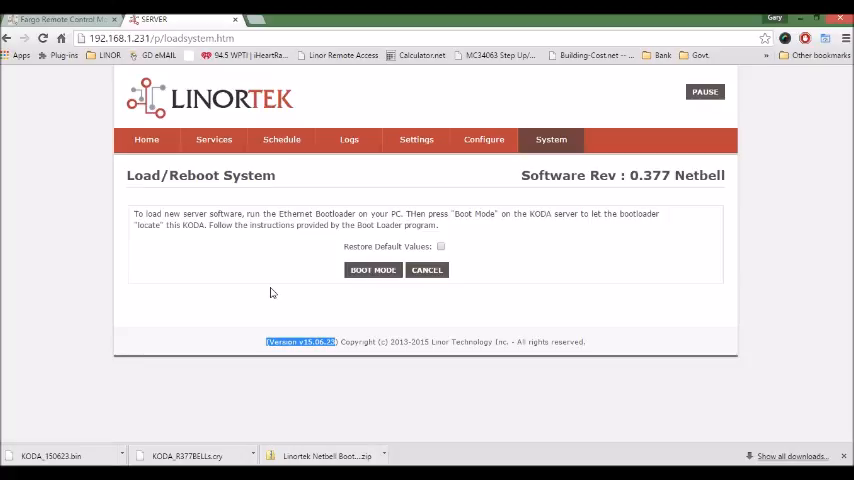
mouse_move(292, 288)
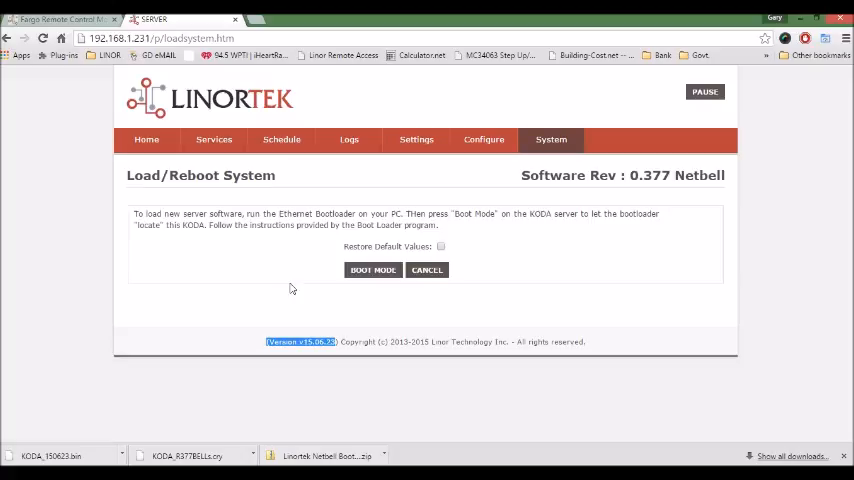
mouse_move(488, 216)
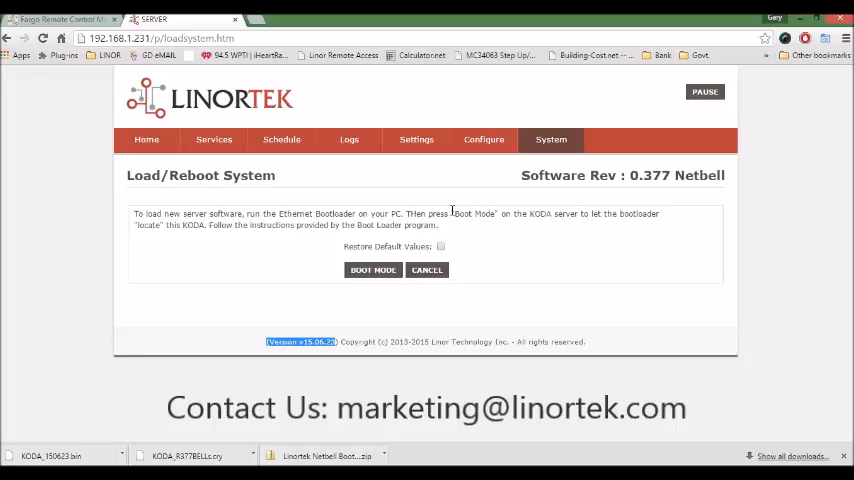
mouse_move(536, 244)
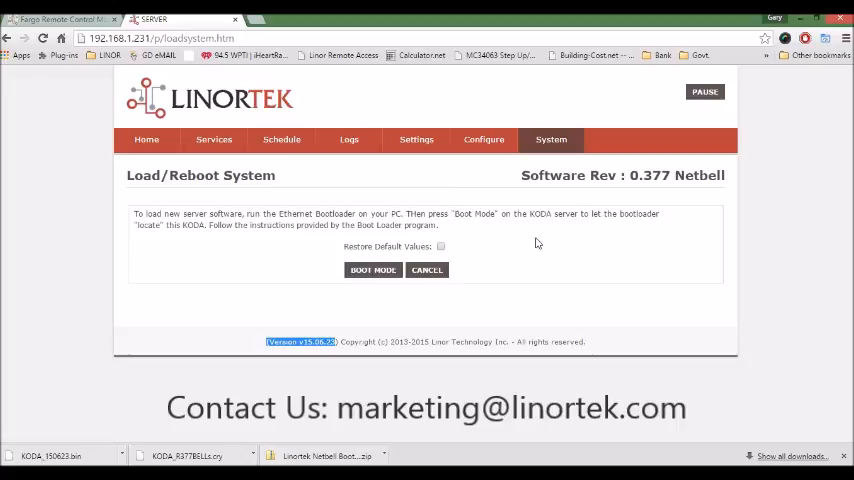